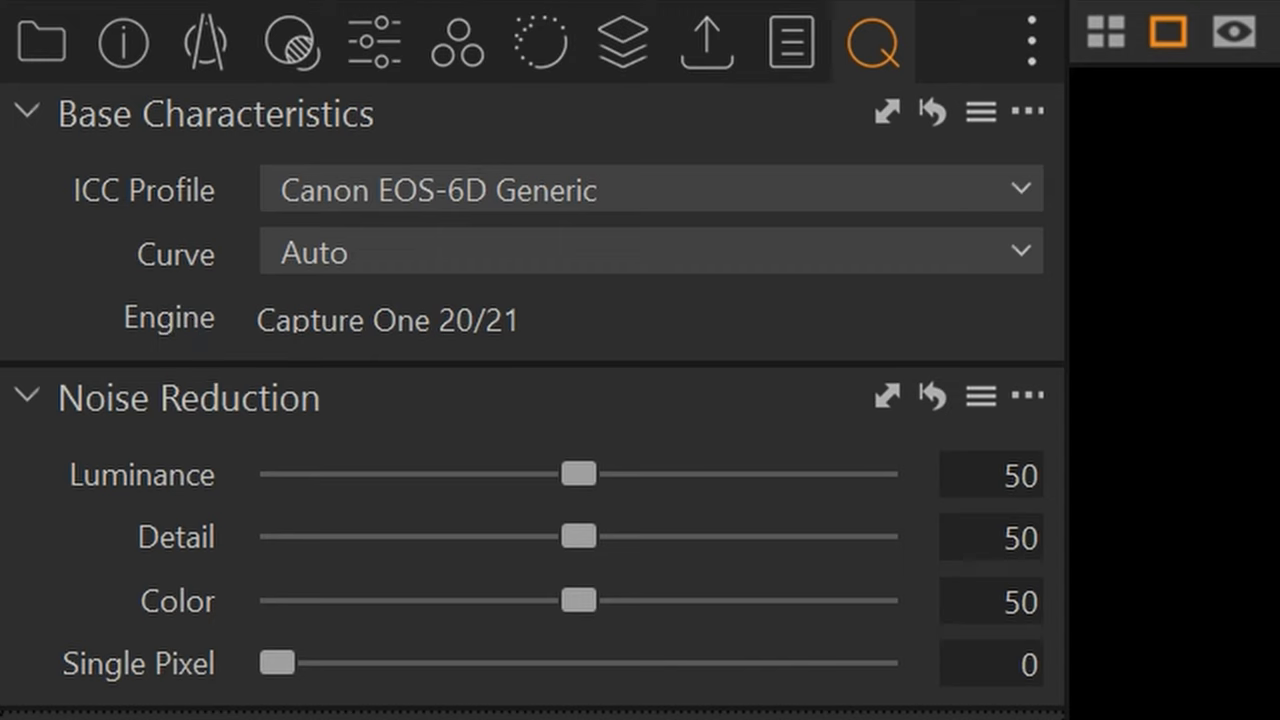
mouse_move(1024, 230)
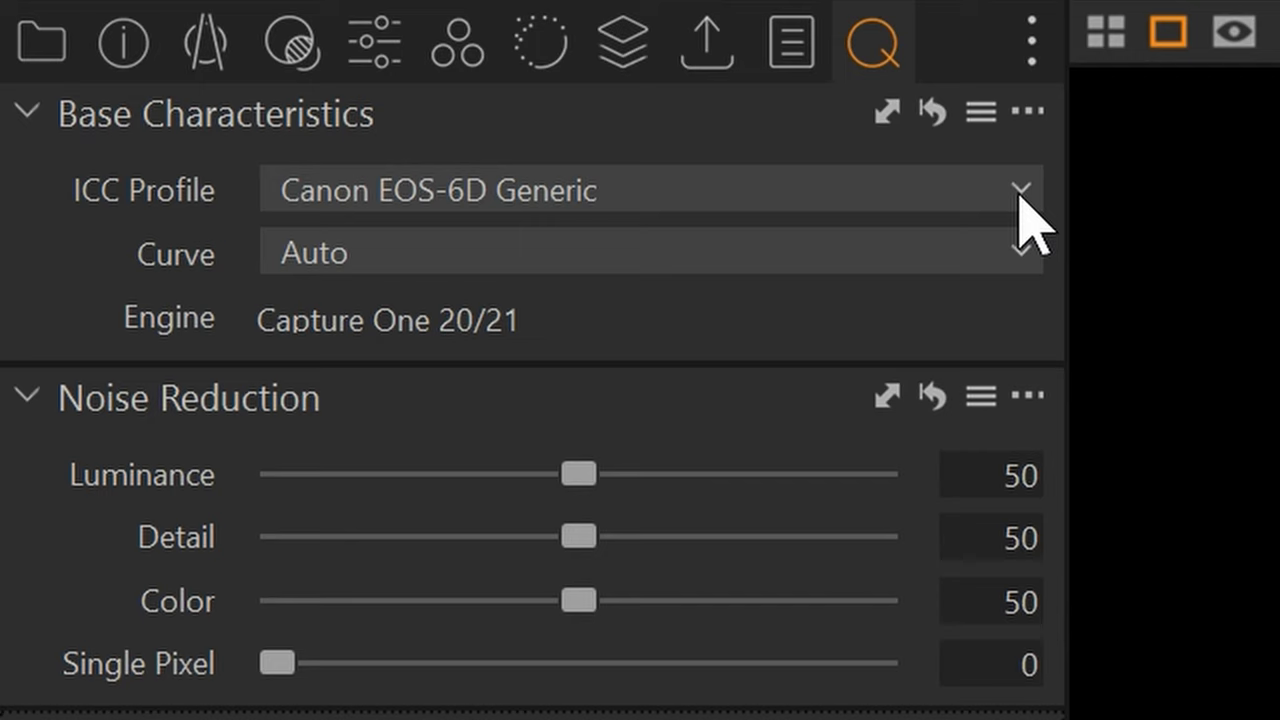
mouse_move(544, 360)
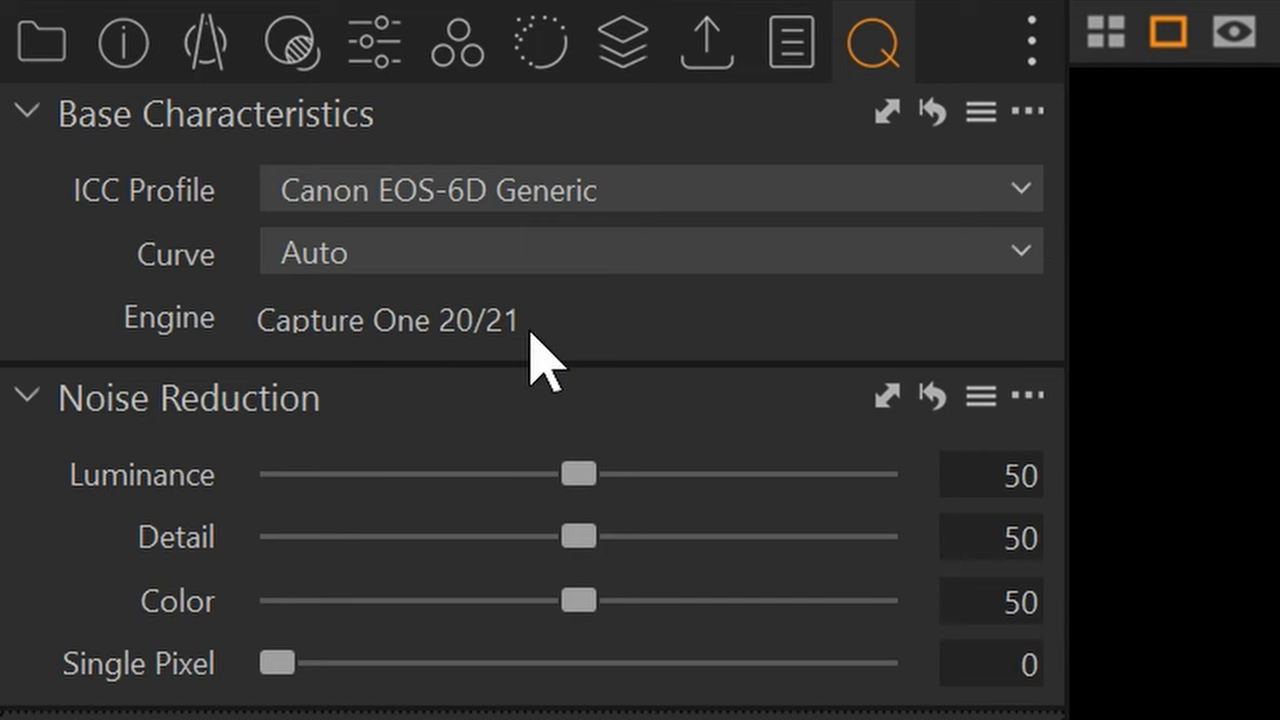
mouse_move(610, 356)
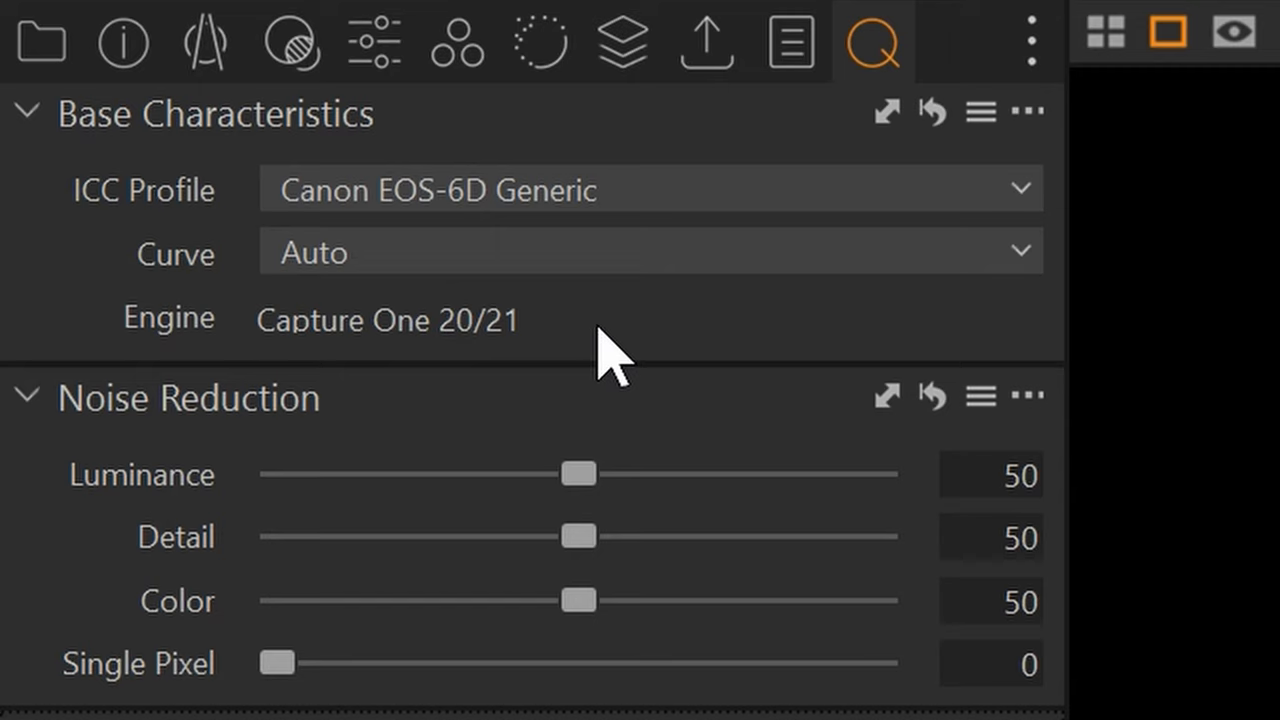
mouse_move(980, 320)
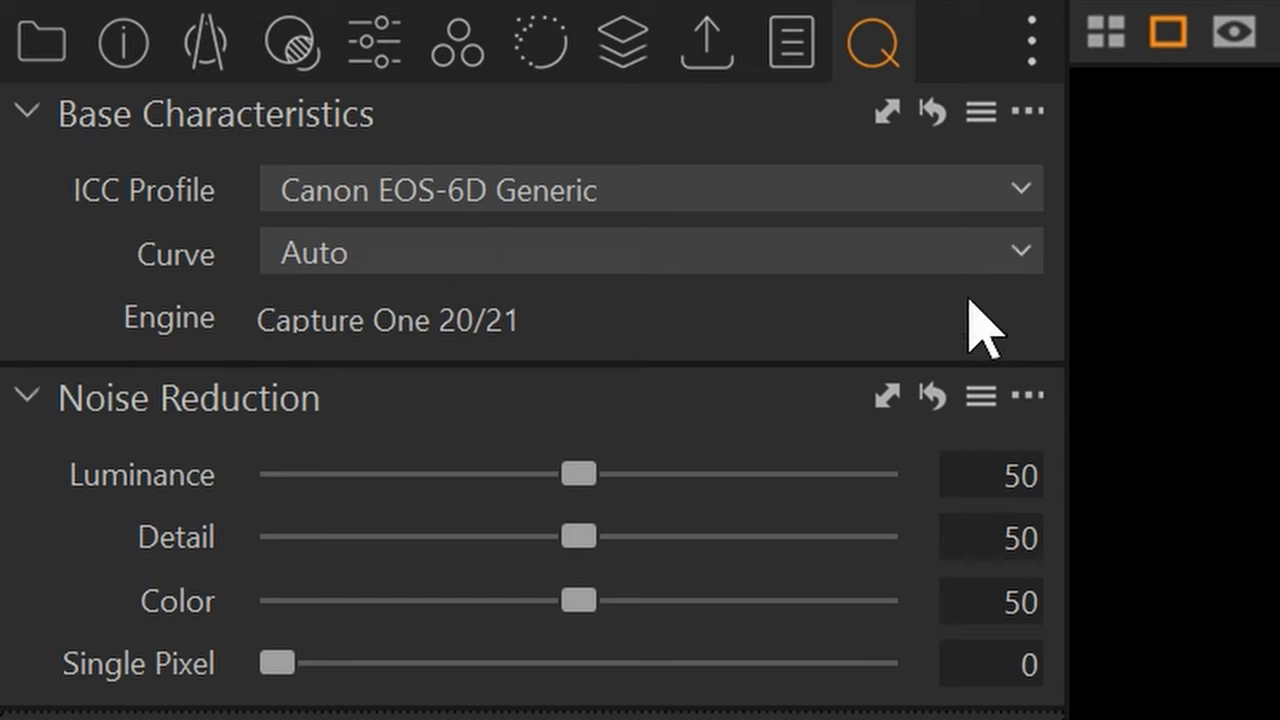
mouse_move(956, 350)
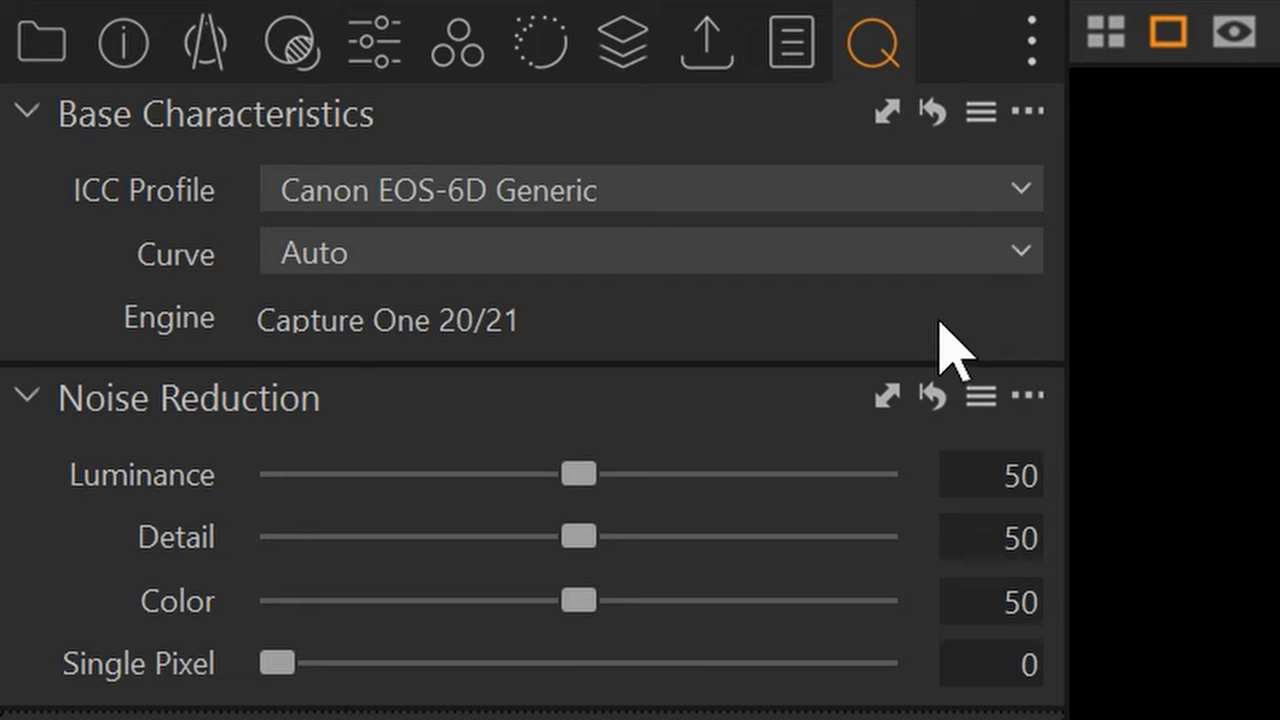
mouse_move(204, 256)
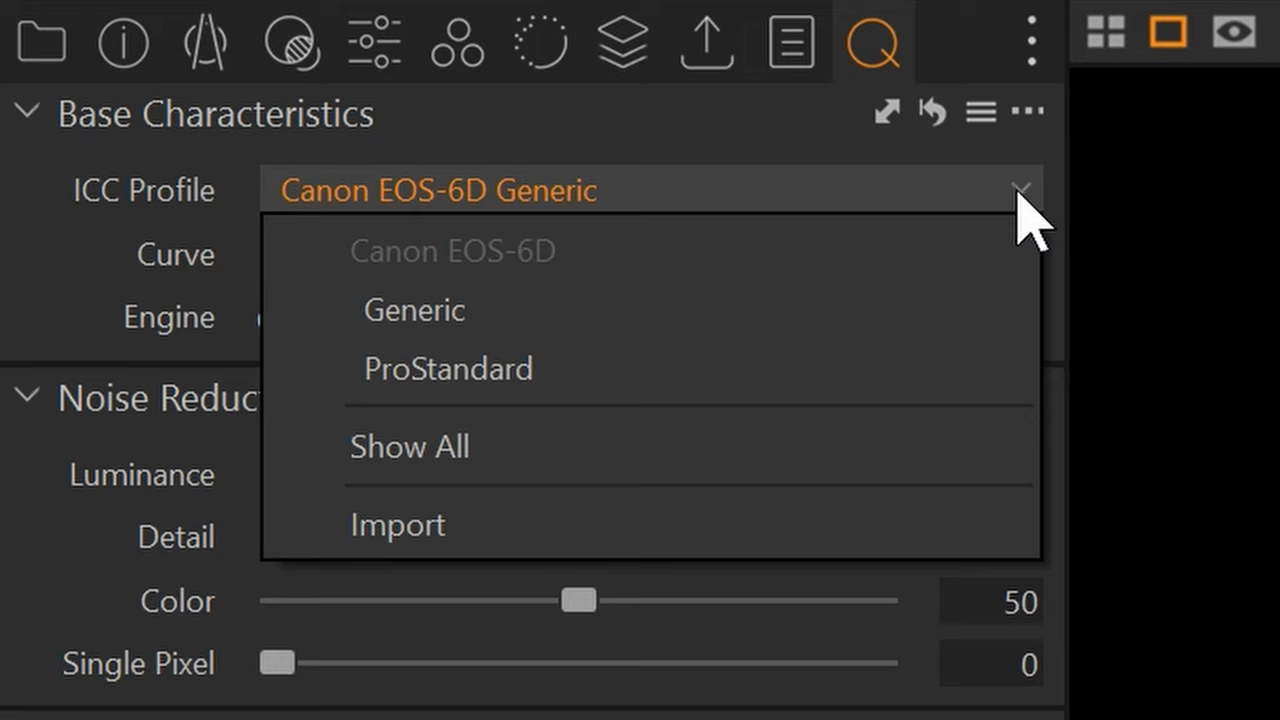
Step: Choose the Canon EOS-6D ProStandard ICC profile in Base Characteristics, leaving Curve on Auto
left_click(448, 368)
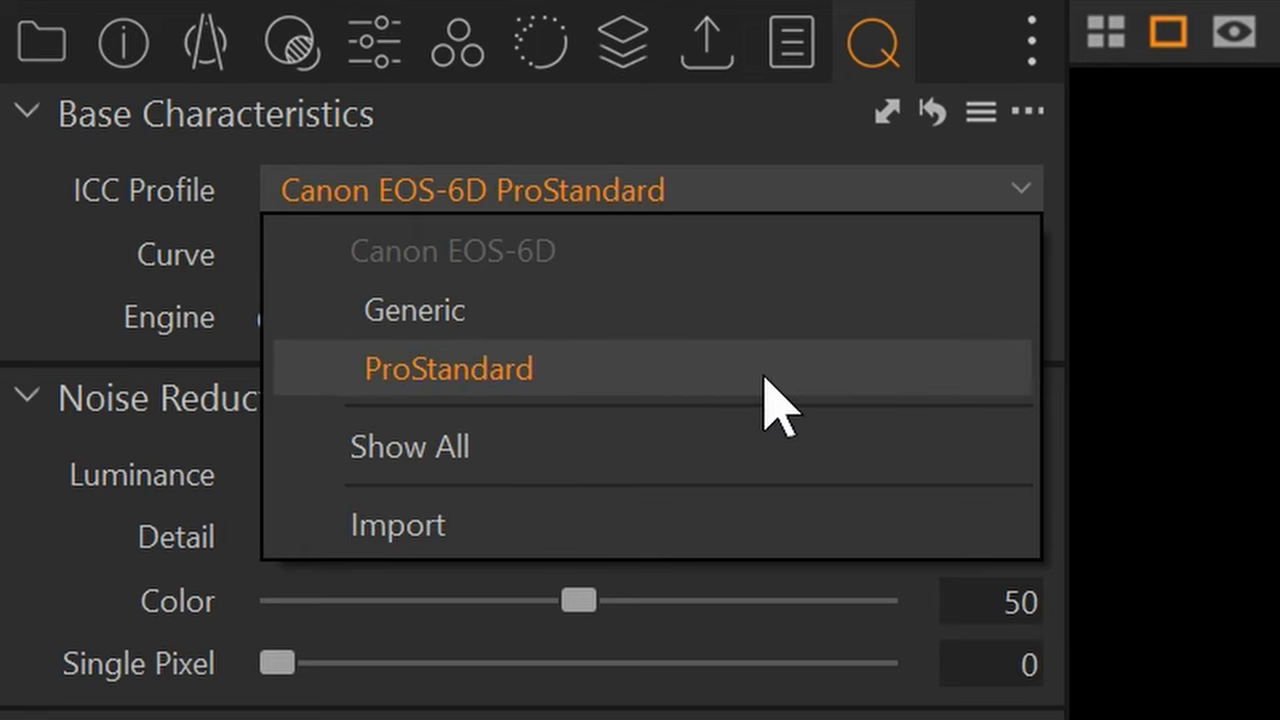
left_click(412, 310)
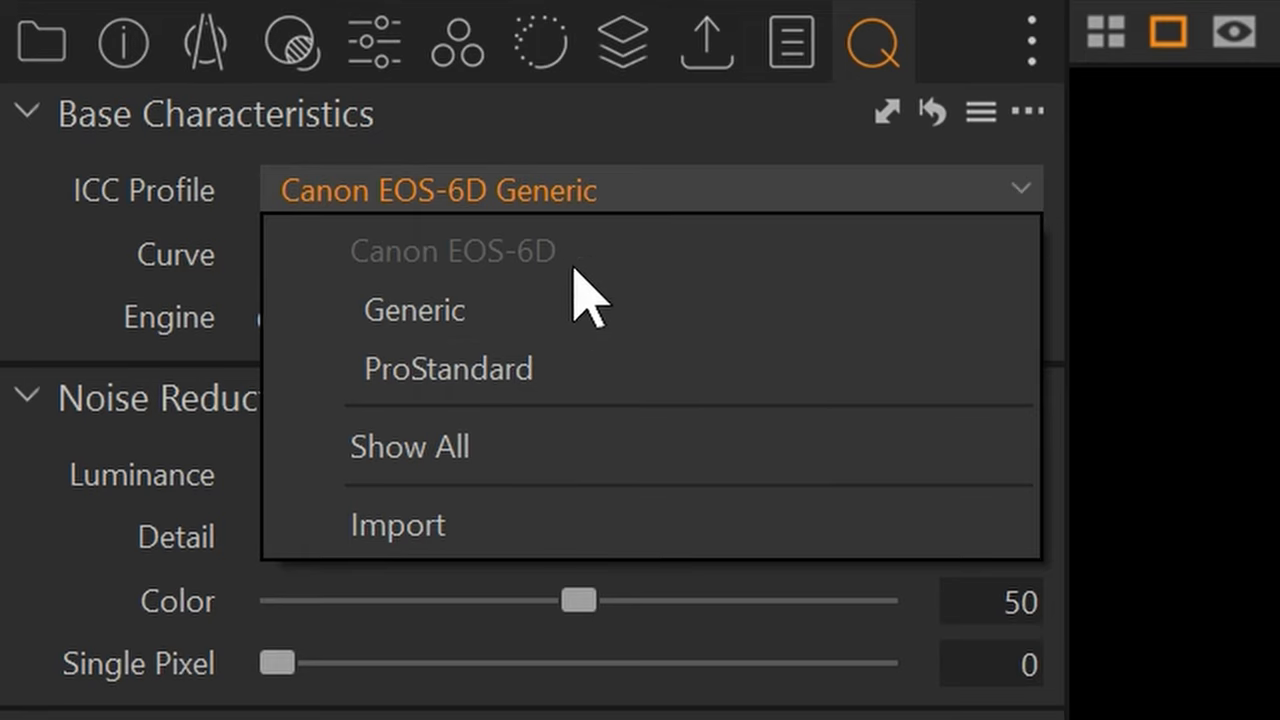
mouse_move(890, 384)
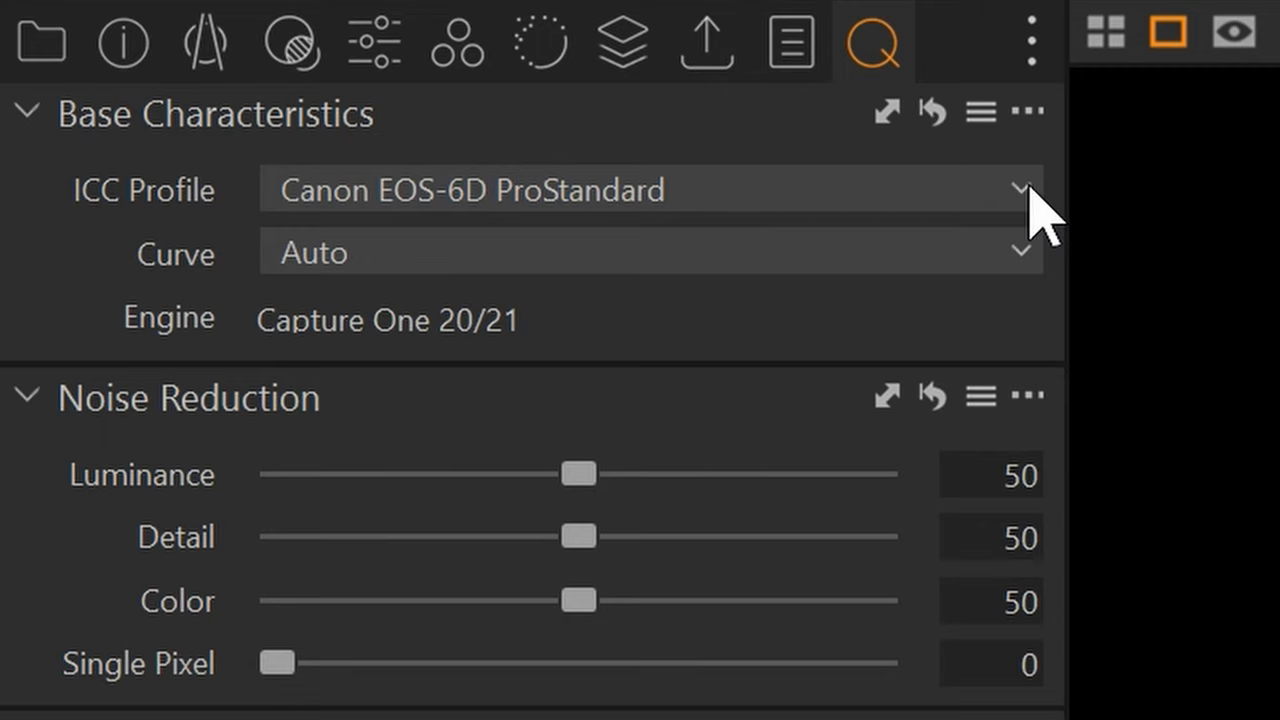
left_click(650, 190)
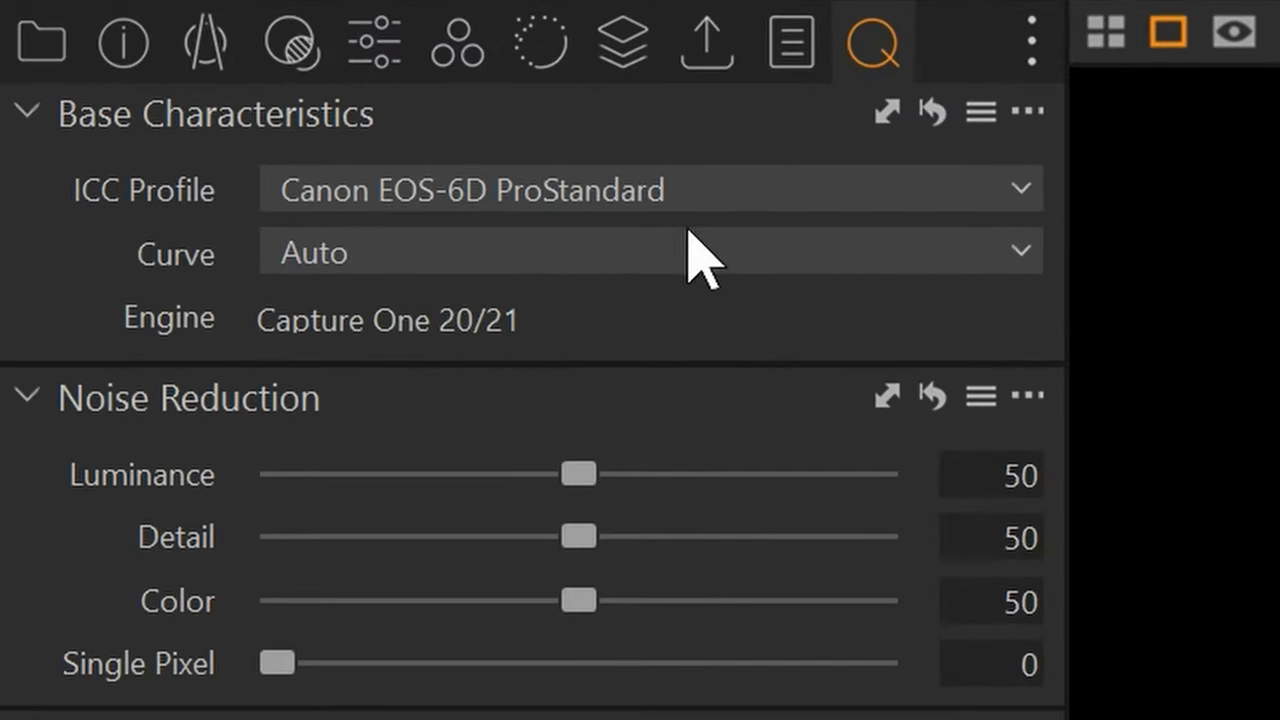
mouse_move(1040, 210)
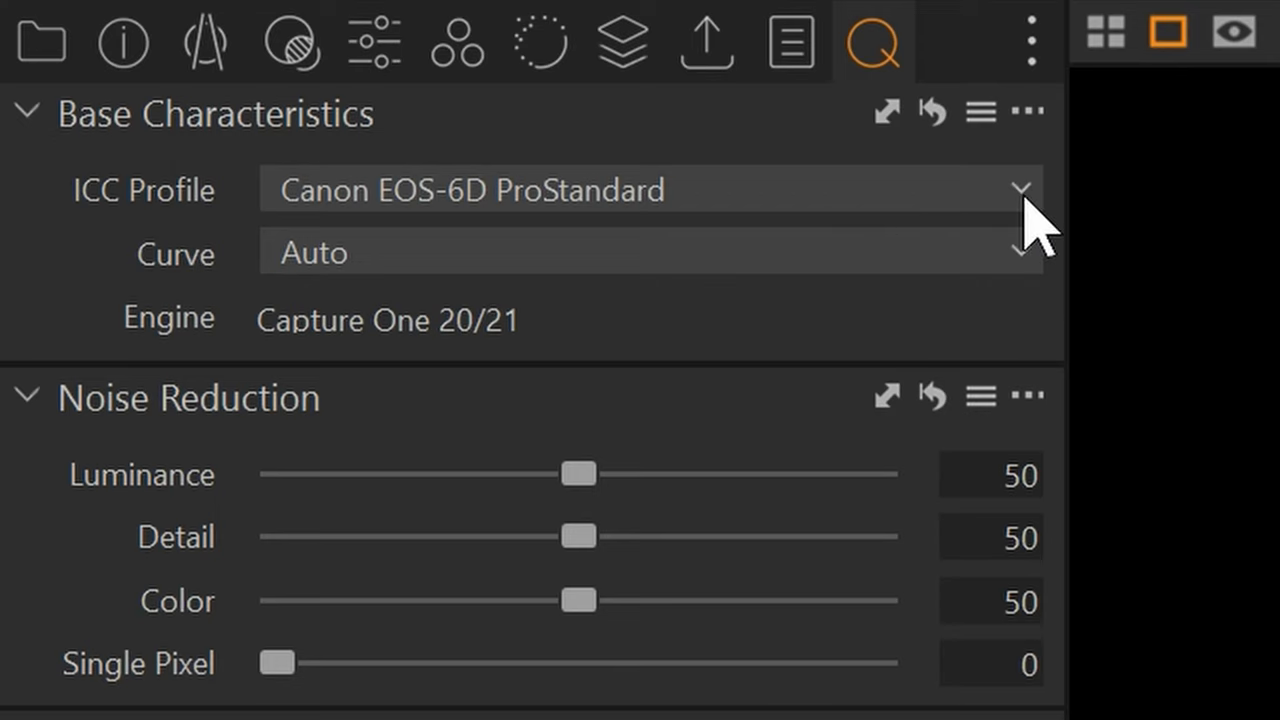
mouse_move(1036, 136)
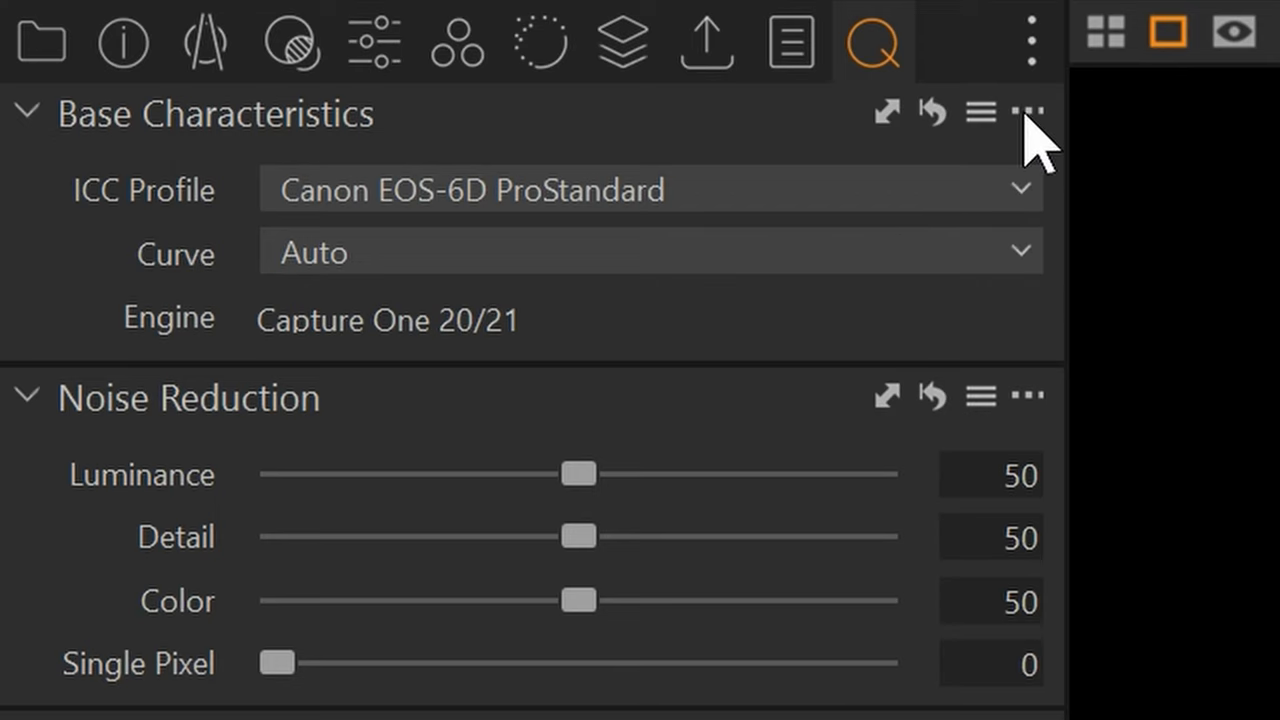
Step: Save the ProStandard Base Characteristics as defaults for Canon EOS-6D
left_click(1028, 112)
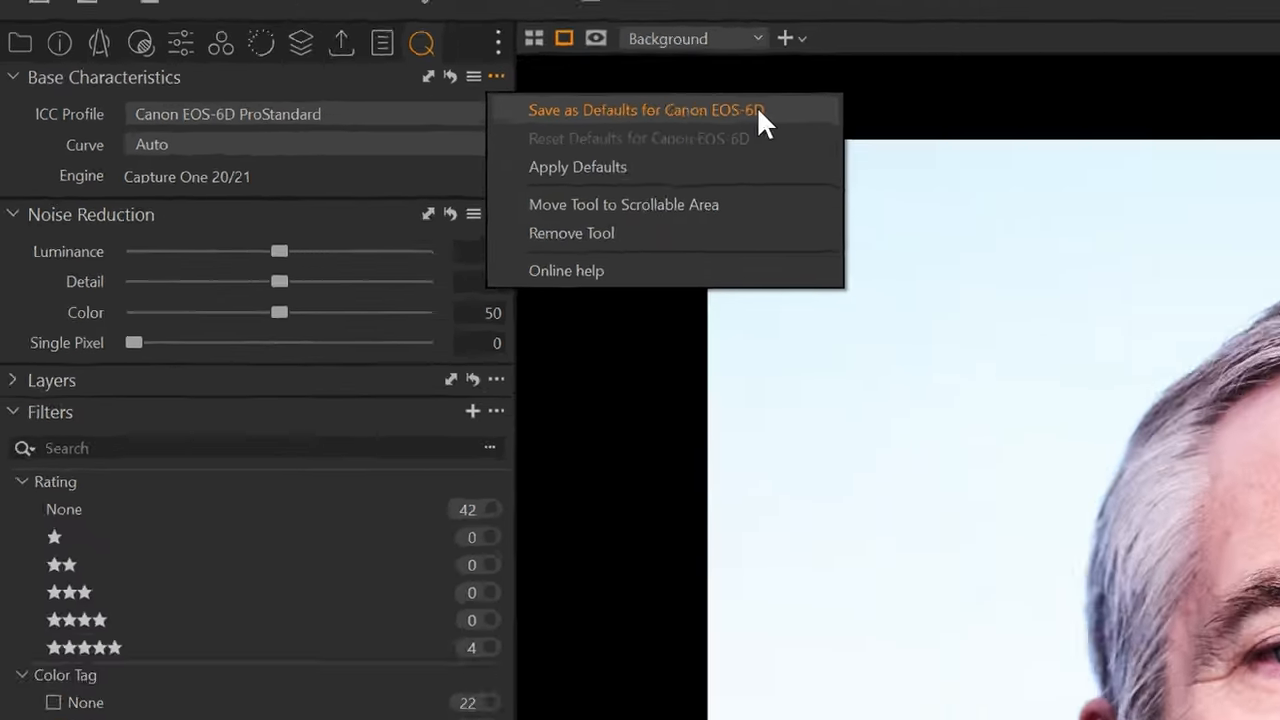
left_click(644, 110)
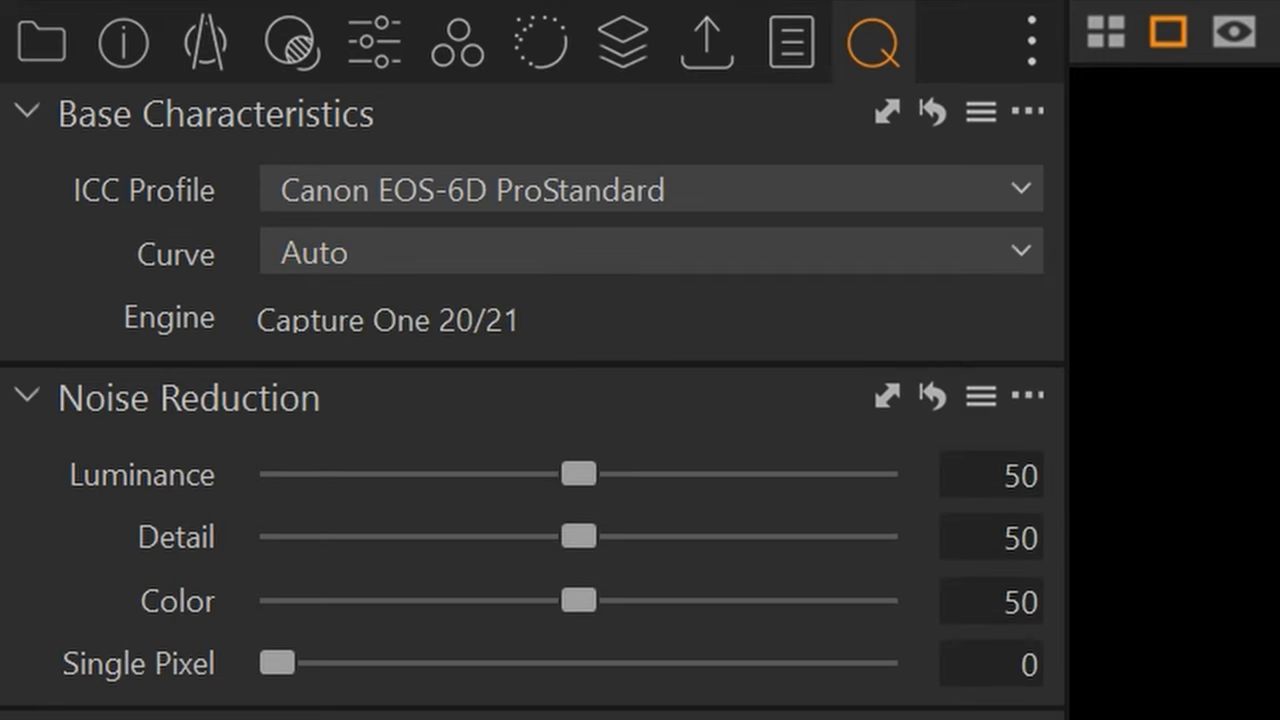
Step: Raise Single Pixel noise reduction from 0 to 1, leaving Luminance, Detail and Color at 50
scroll("down", 3)
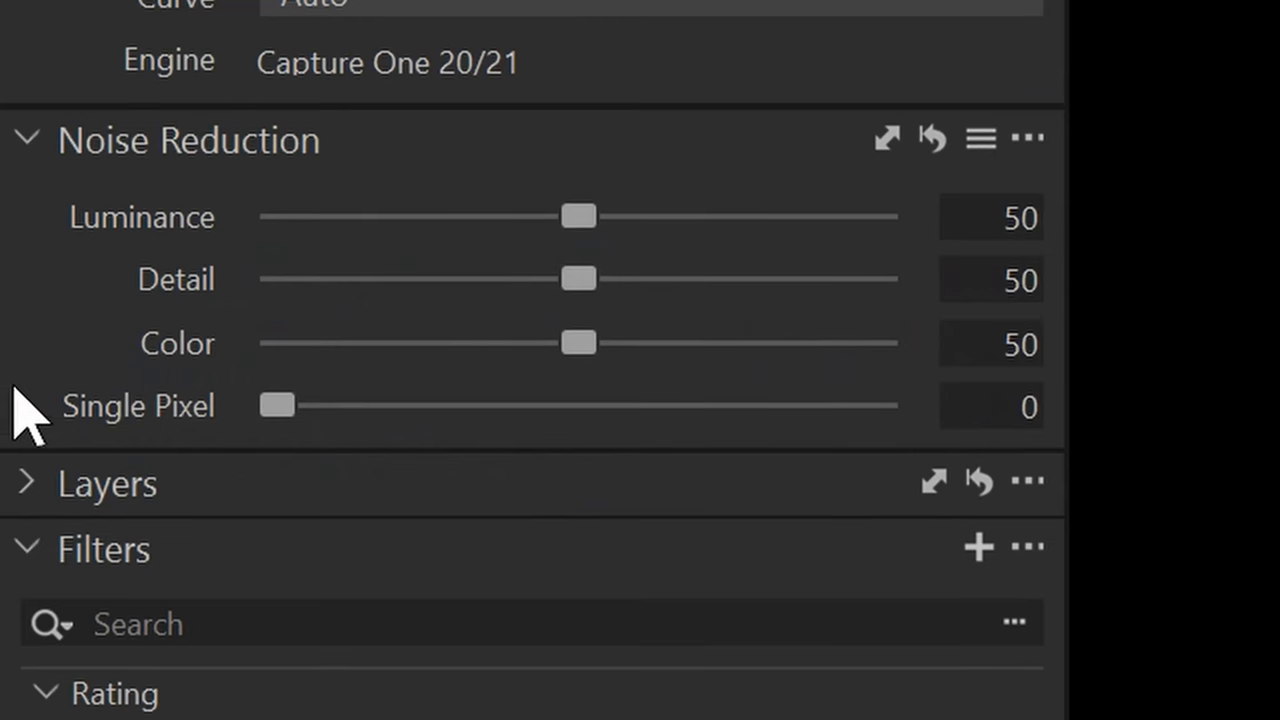
mouse_move(278, 406)
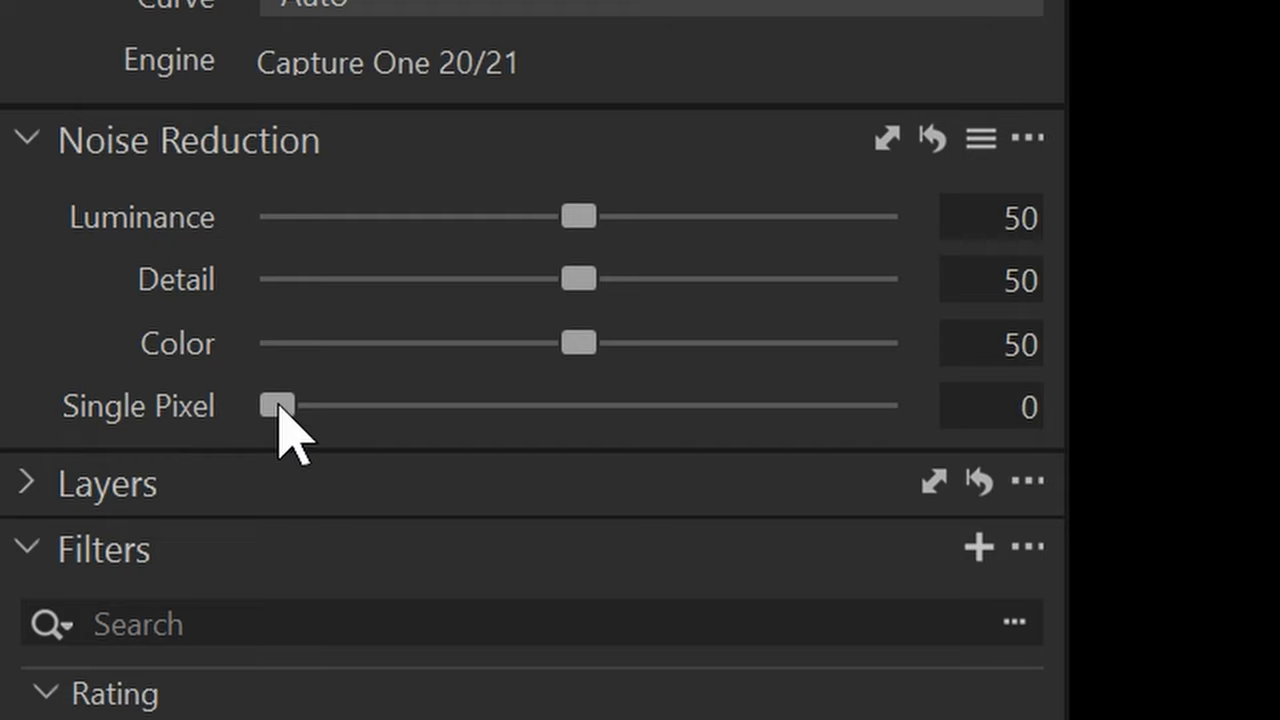
left_click_drag(280, 406, 288, 406)
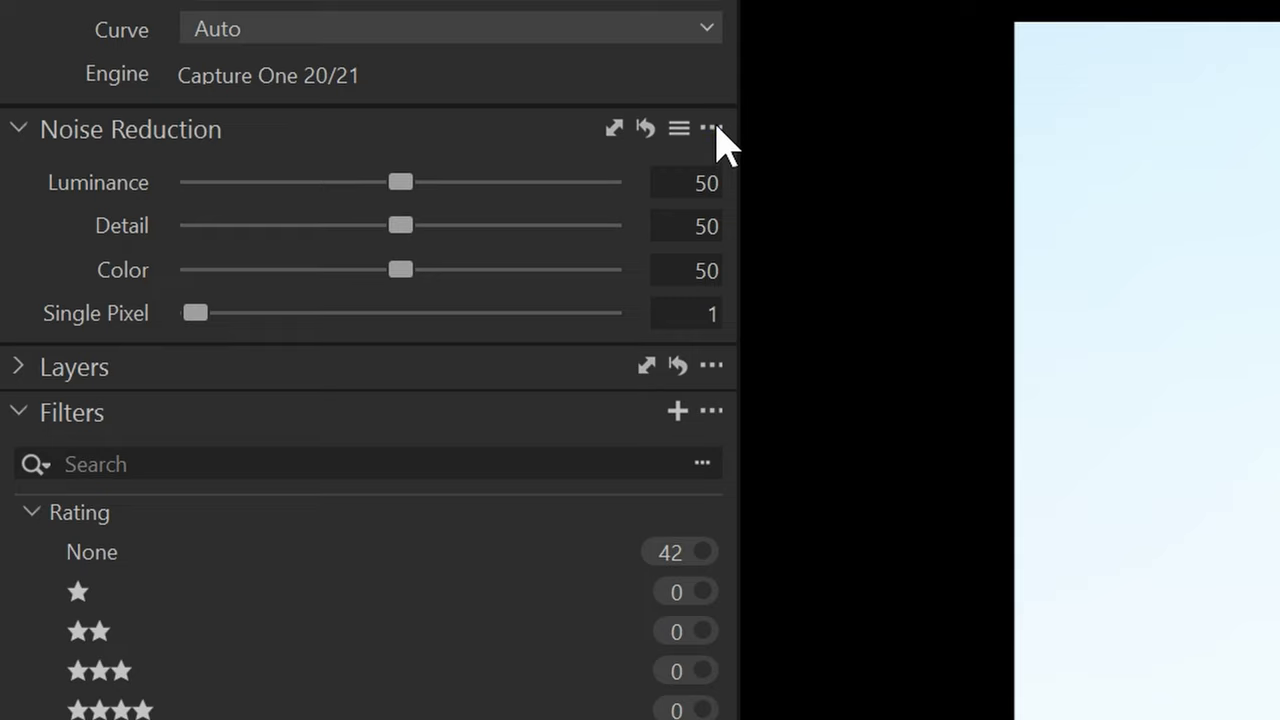
Step: Save the noise settings as Canon EOS-6D defaults, then nudge Single Pixel back to 0
left_click(712, 128)
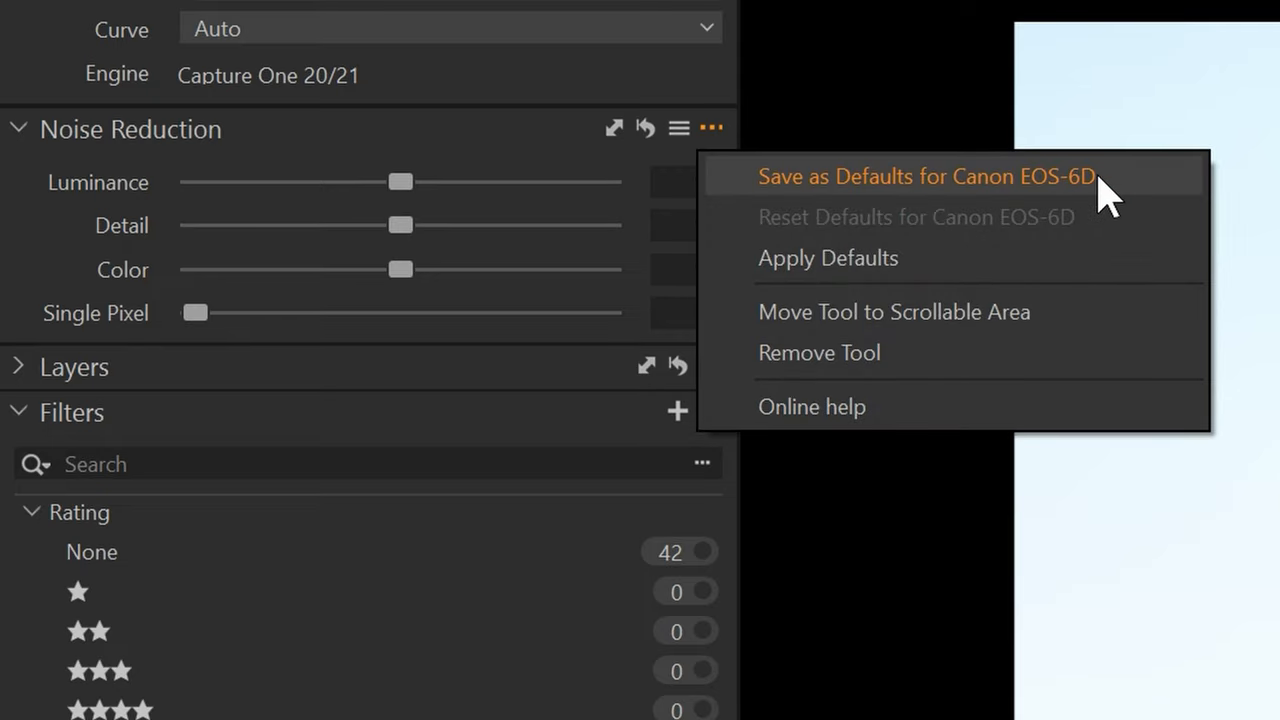
left_click(924, 176)
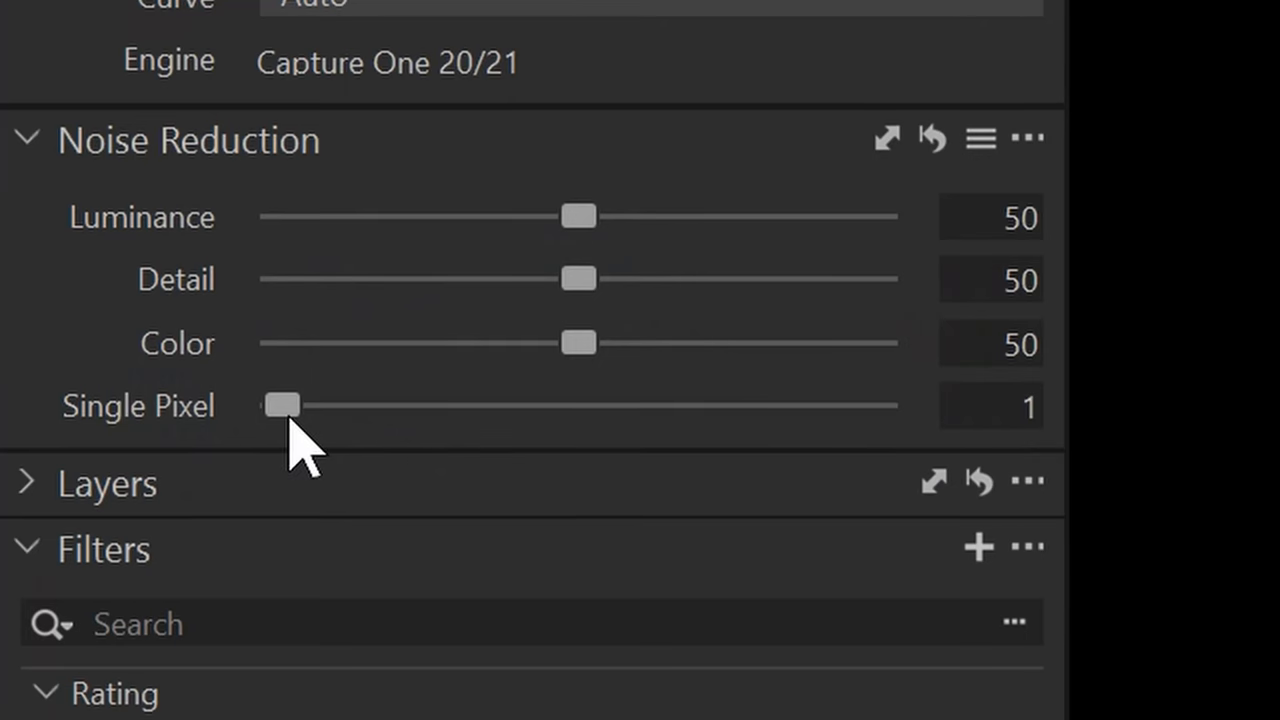
left_click_drag(284, 404, 276, 404)
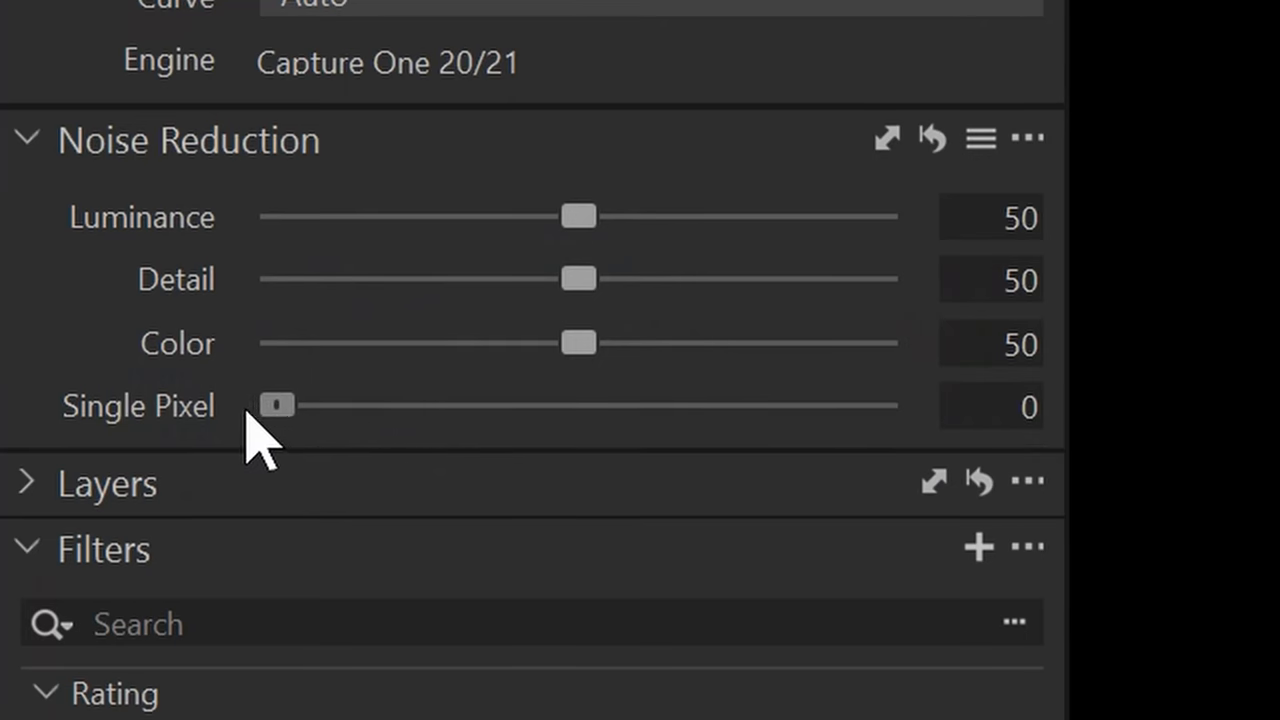
left_click_drag(278, 404, 286, 404)
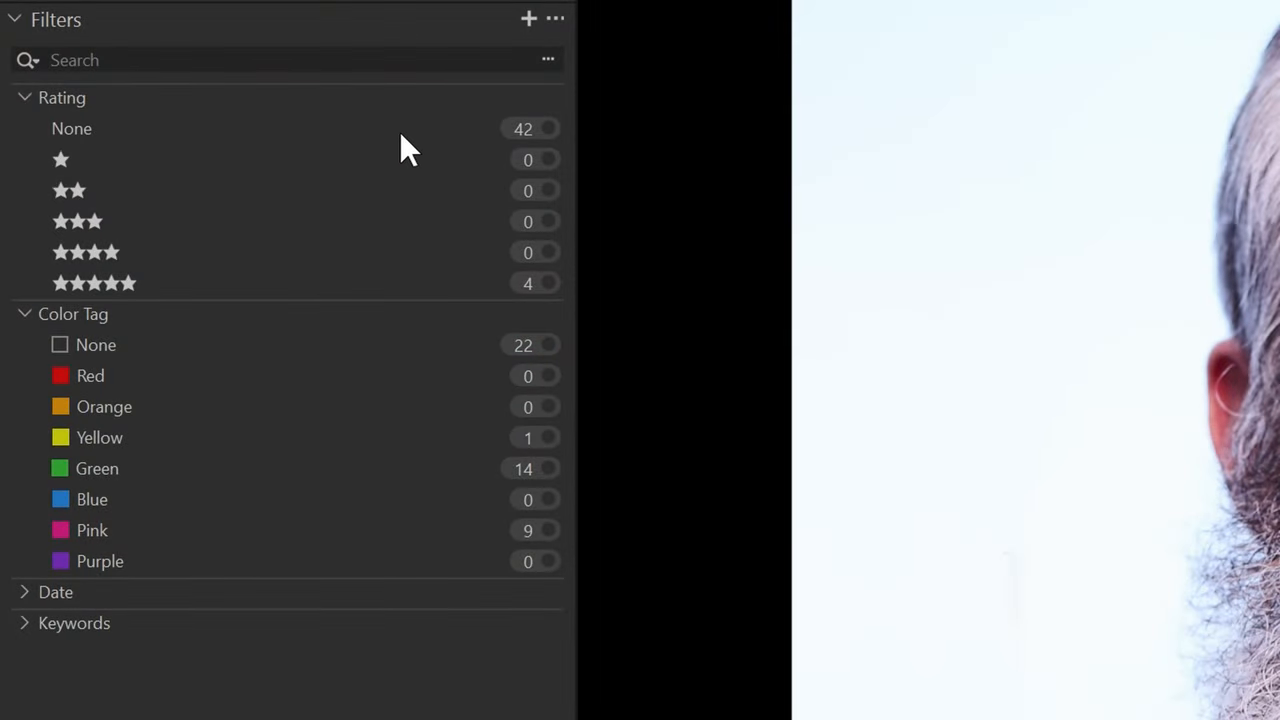
mouse_move(110, 120)
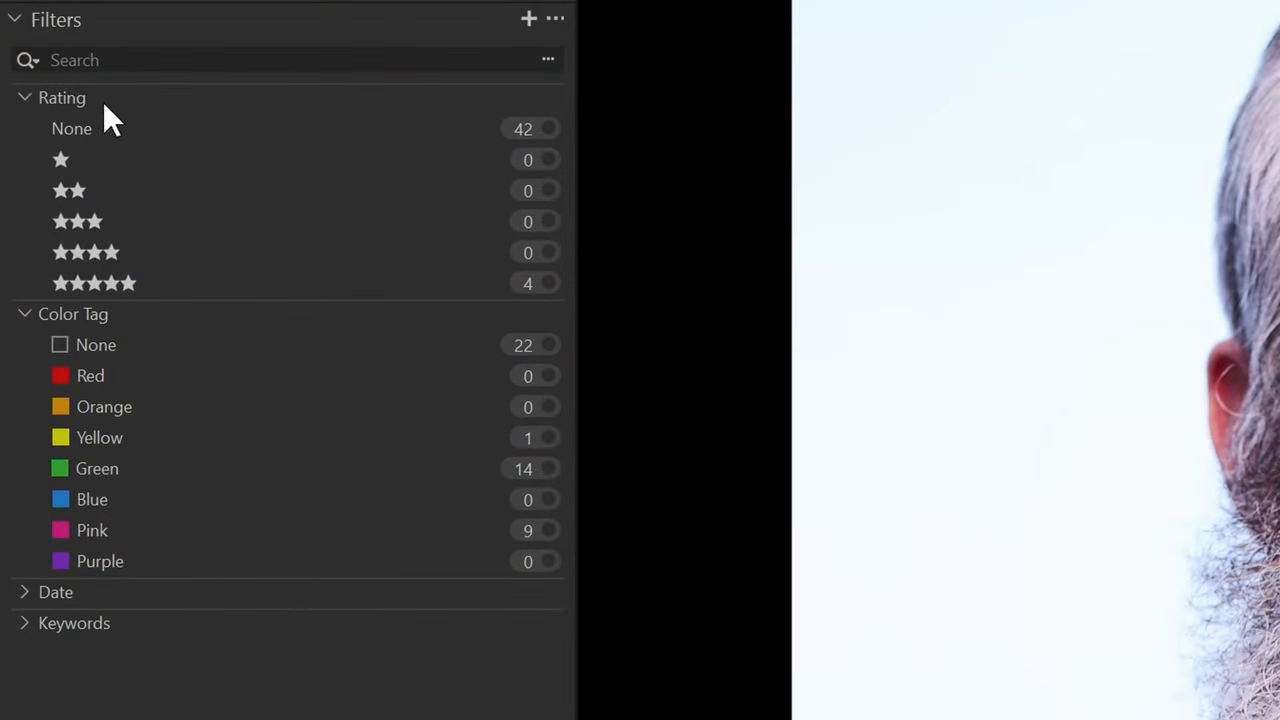
mouse_move(584, 344)
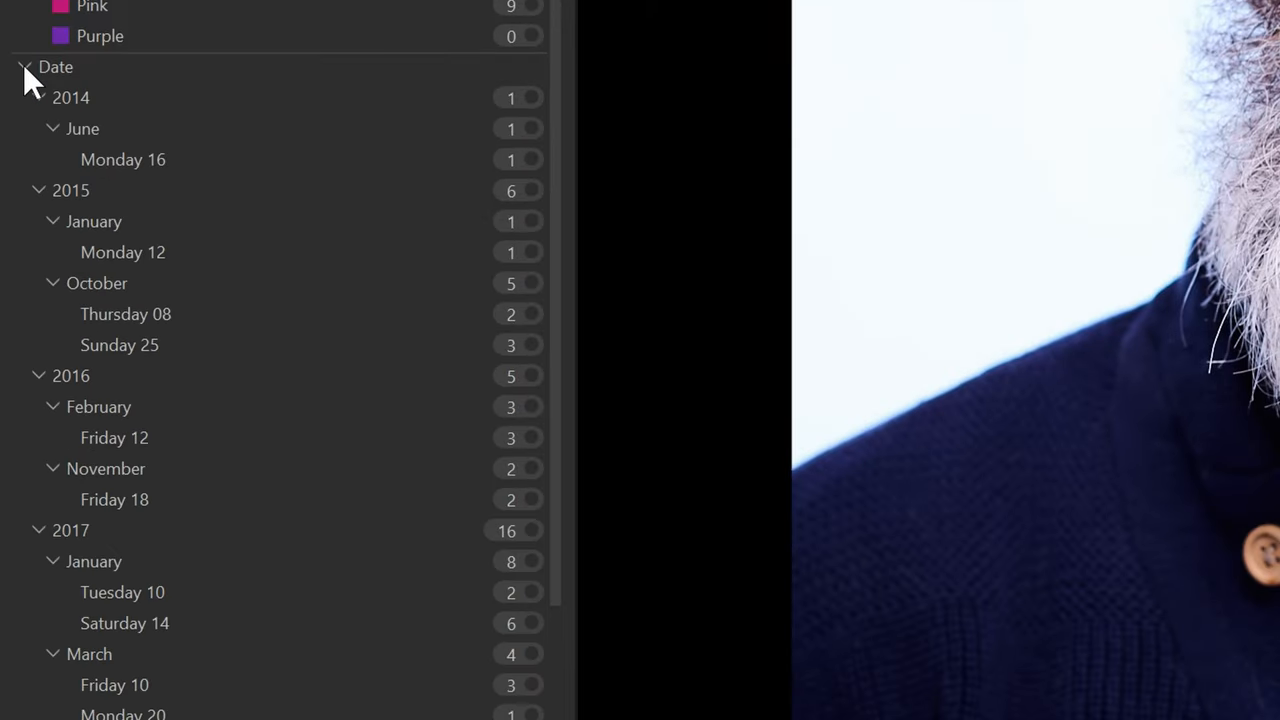
Step: Fold the Date filter tree, leaving Rating, Color Tag, Date and Keywords listed
left_click(24, 68)
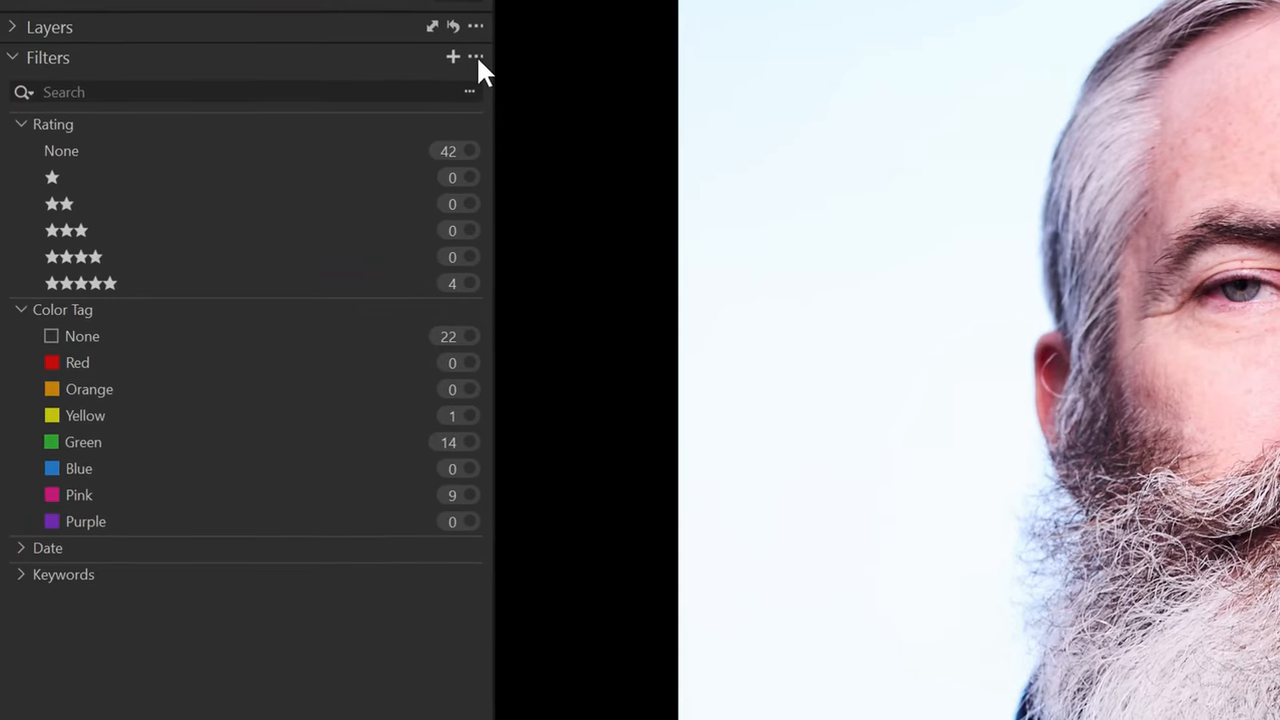
Step: Show the Format, Orientation and Camera Model metadata filters via Show/Hide Filters
left_click(476, 56)
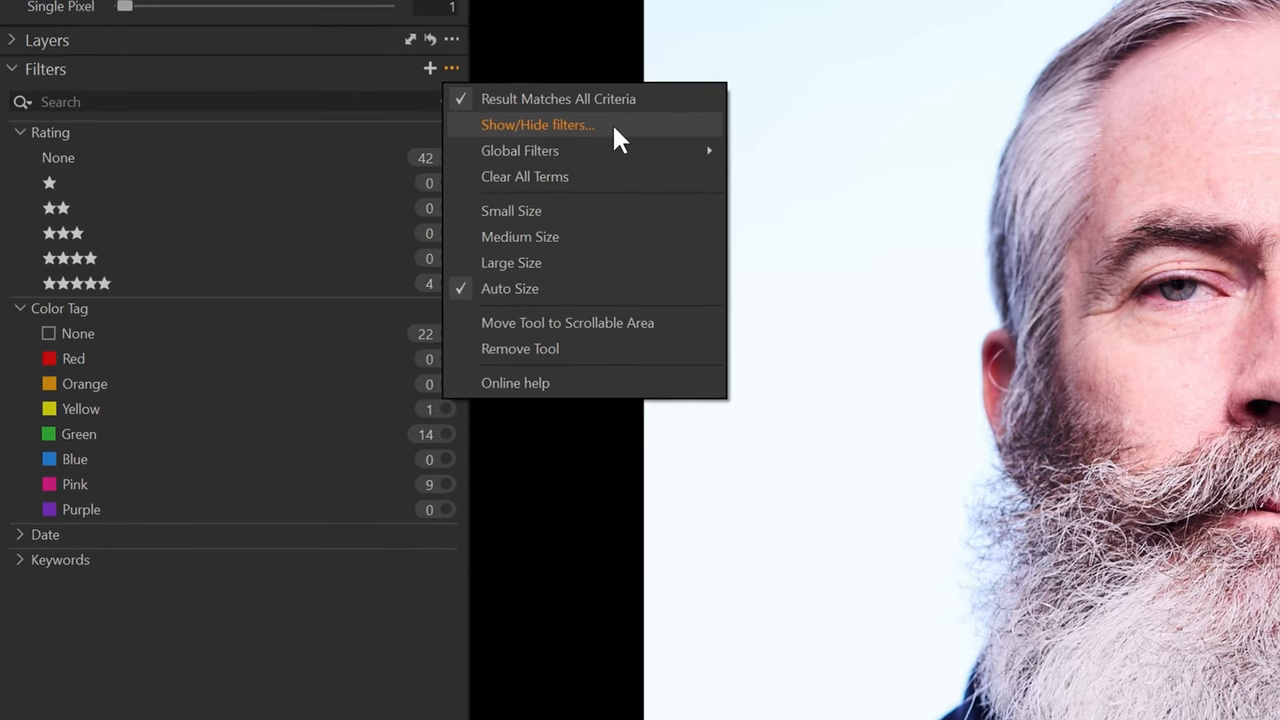
left_click(538, 124)
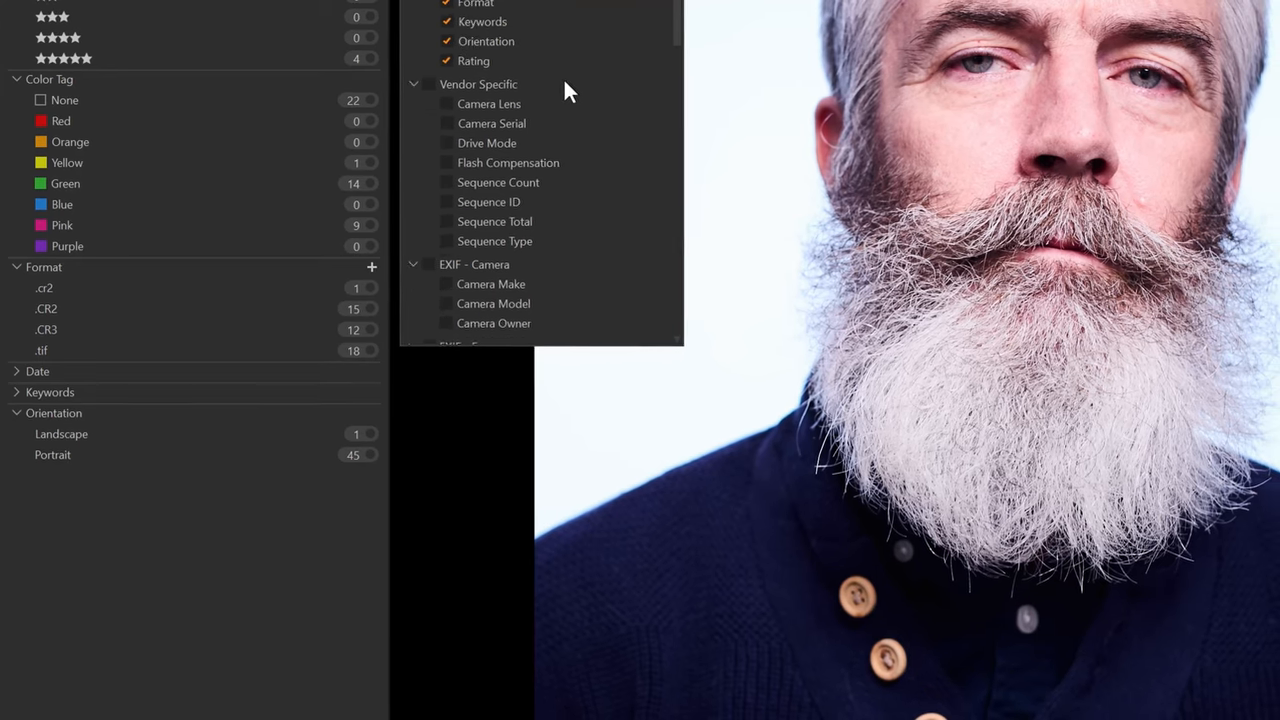
scroll("down", 3)
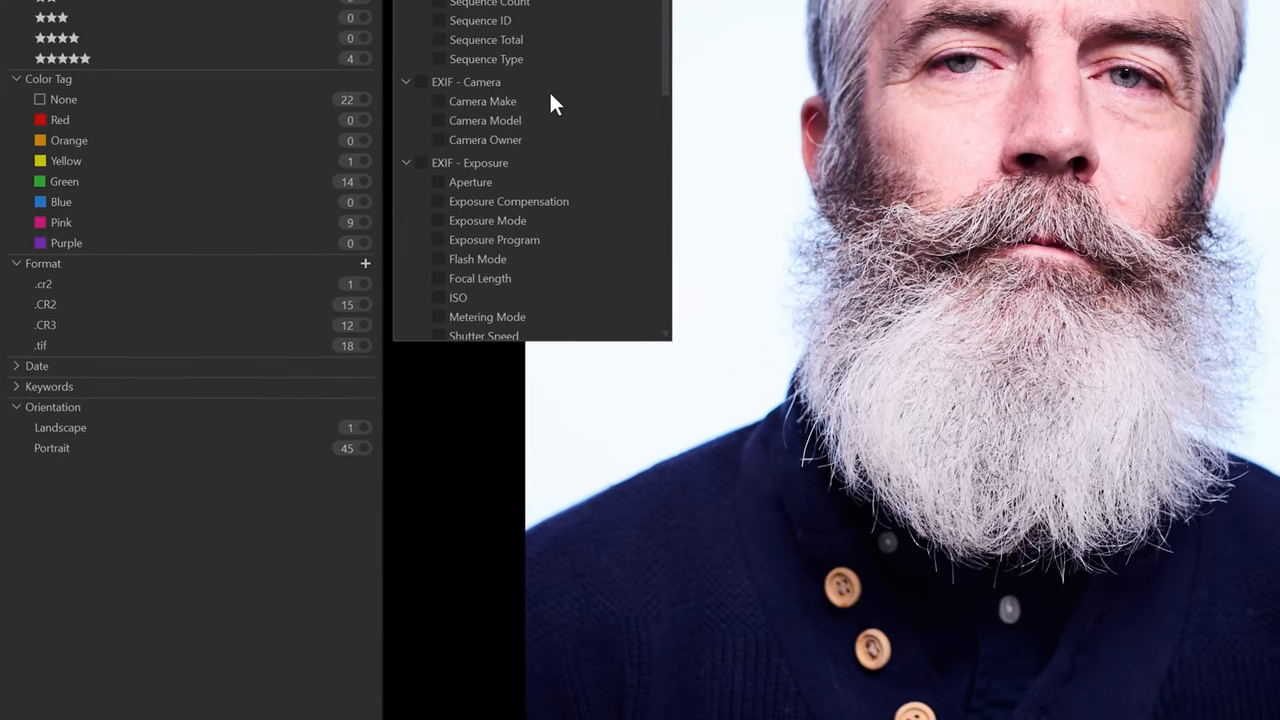
left_click(438, 120)
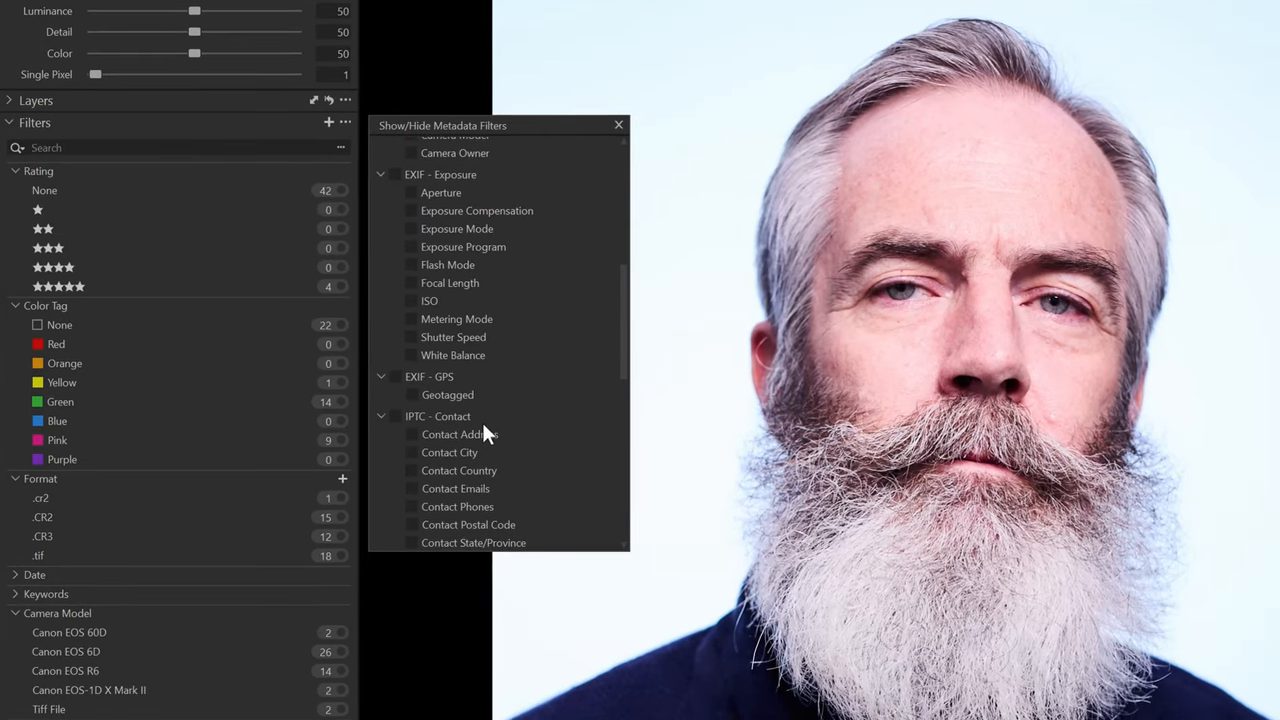
scroll("down", 3)
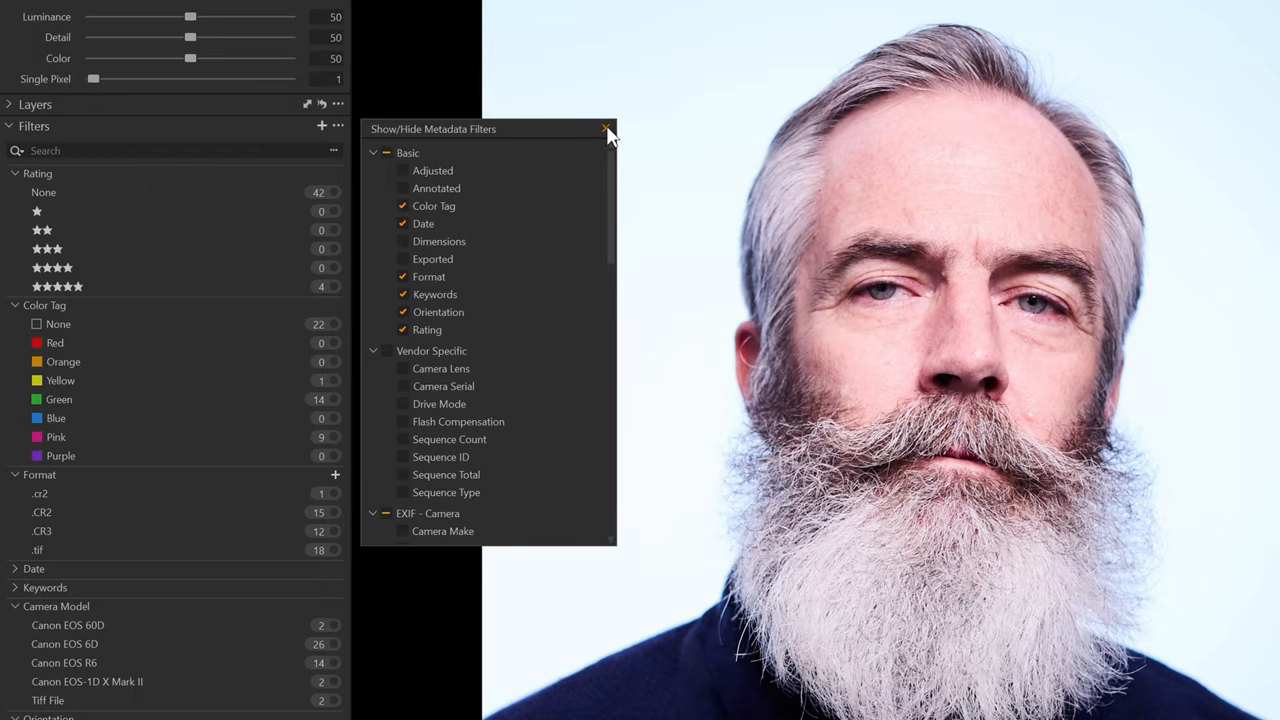
left_click(606, 128)
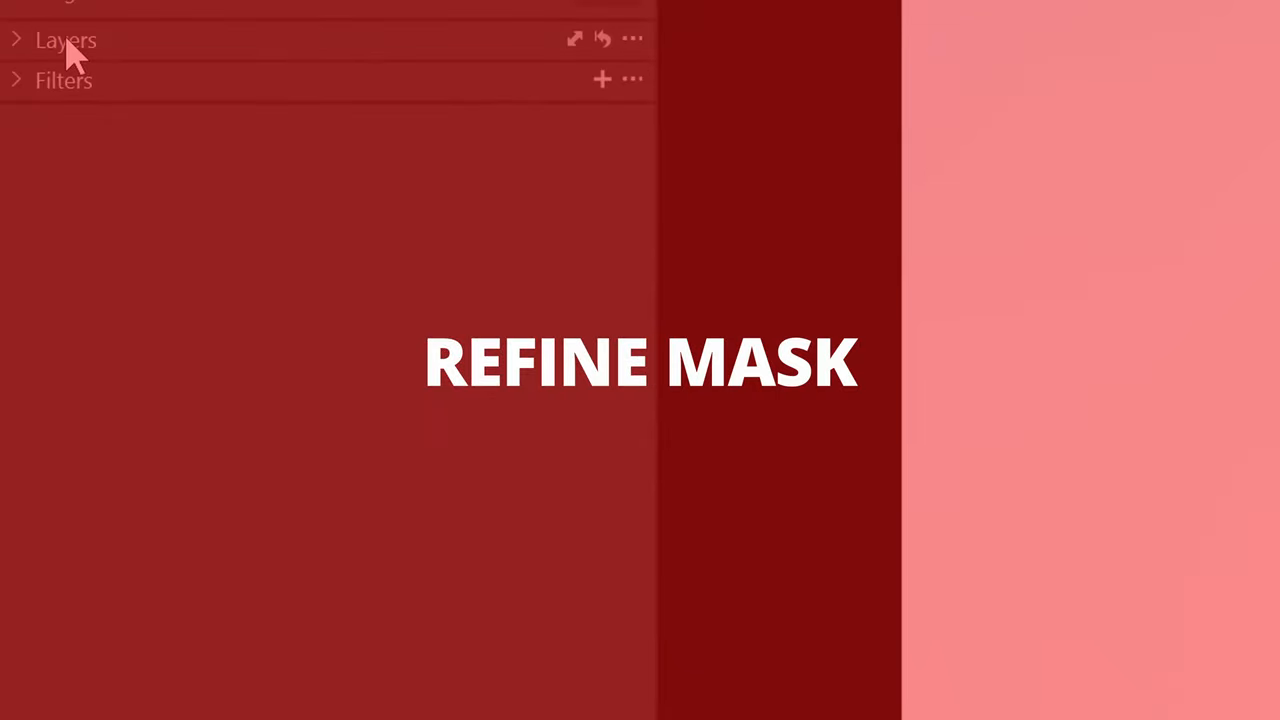
Step: Expand the Layers tool and bring up the mask options menu for Adjustment Layer 1
left_click(16, 40)
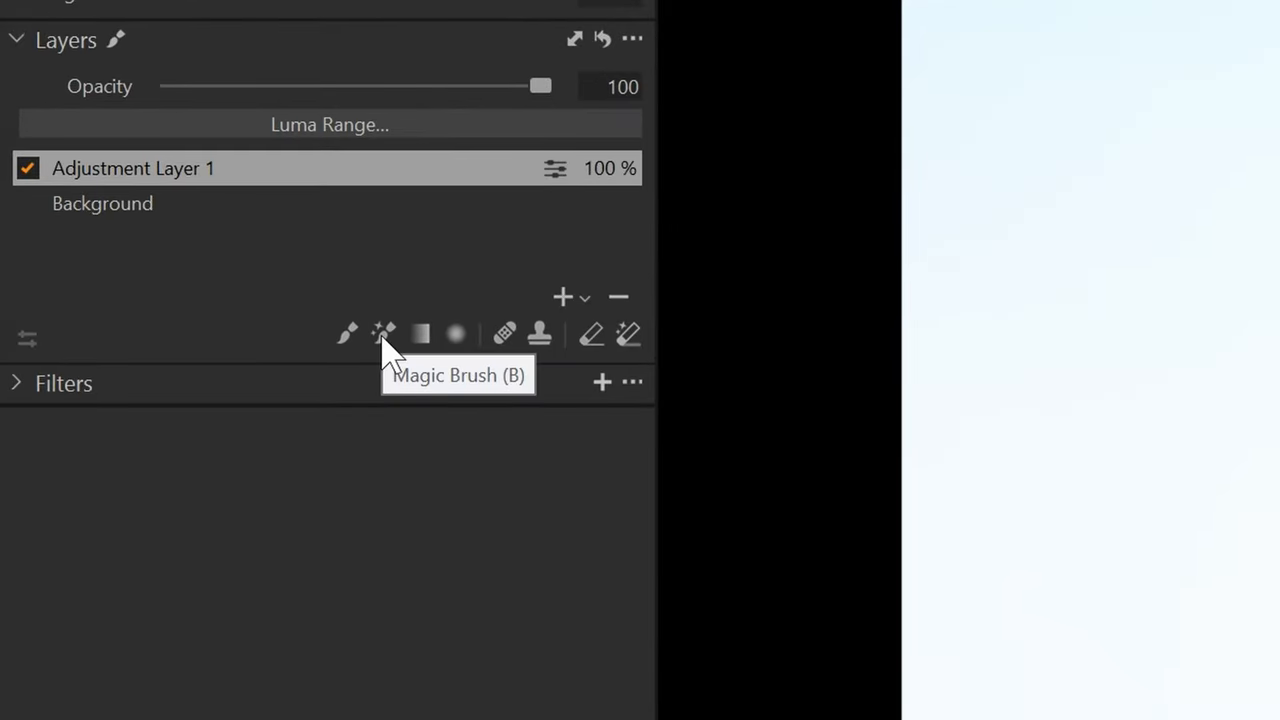
left_click(632, 38)
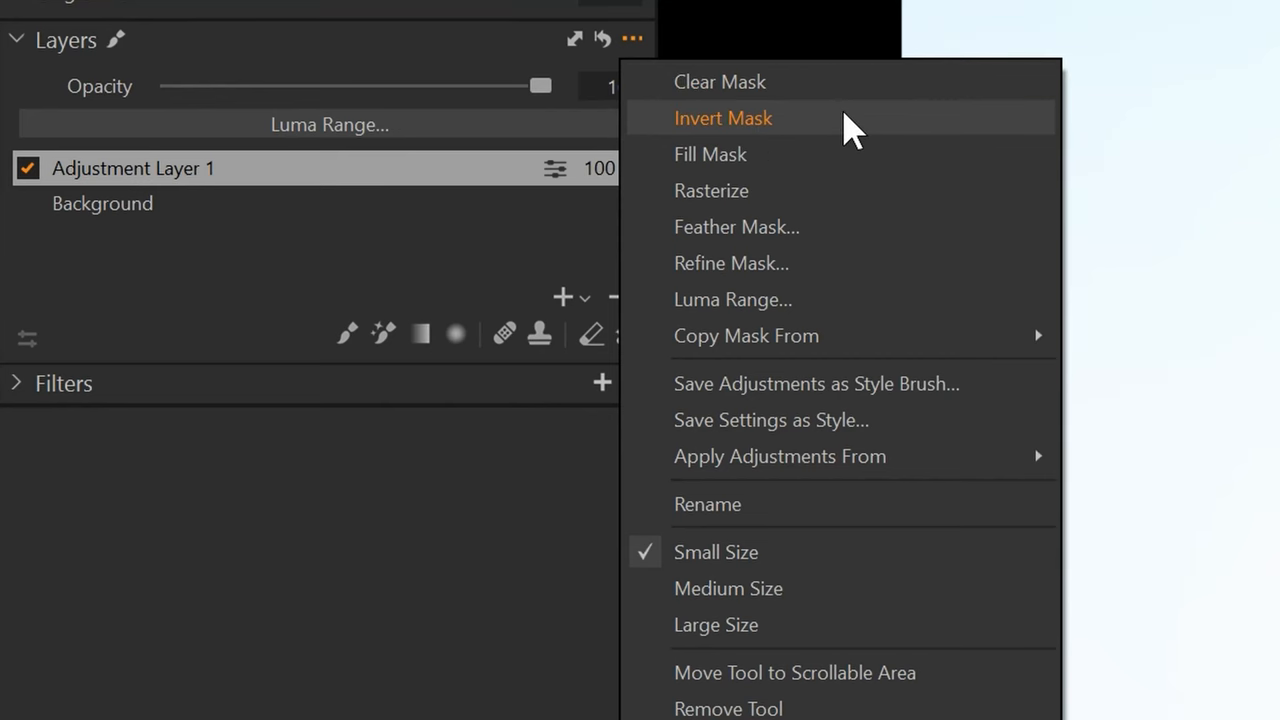
mouse_move(816, 200)
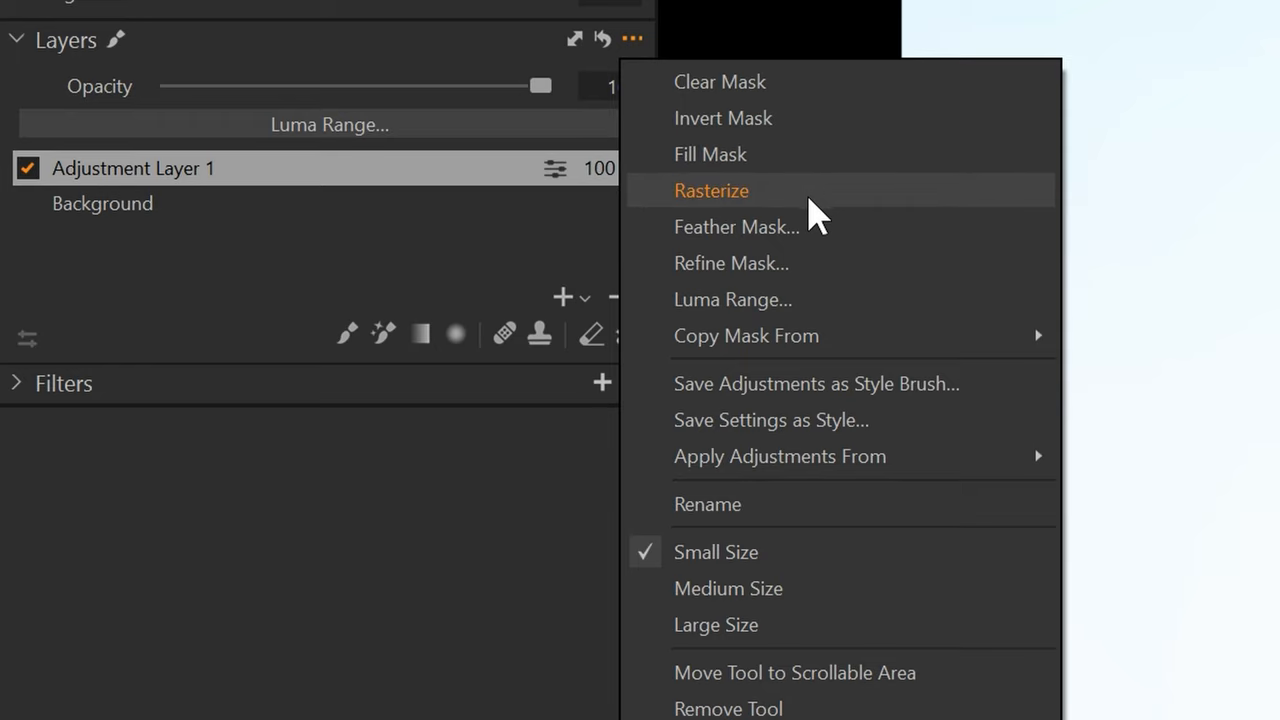
mouse_move(804, 270)
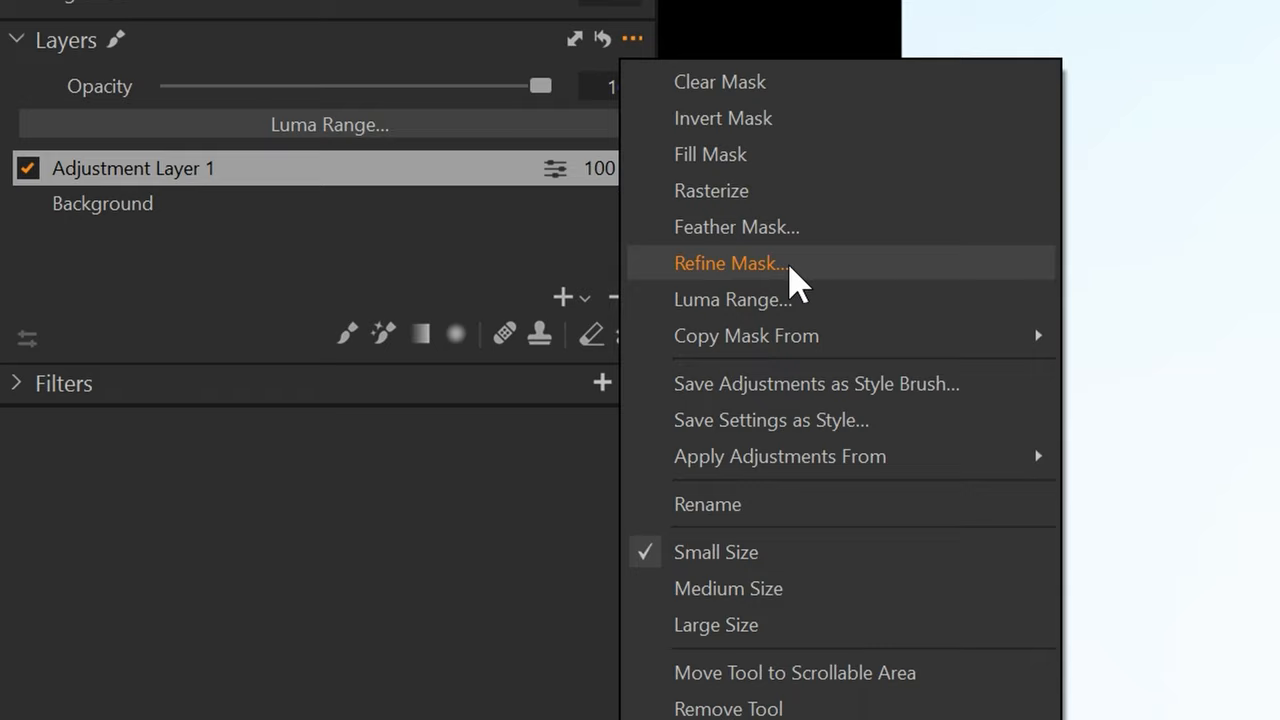
Step: Refine Adjustment Layer 1's mask with the radius pushed to 300 and apply it
left_click(728, 264)
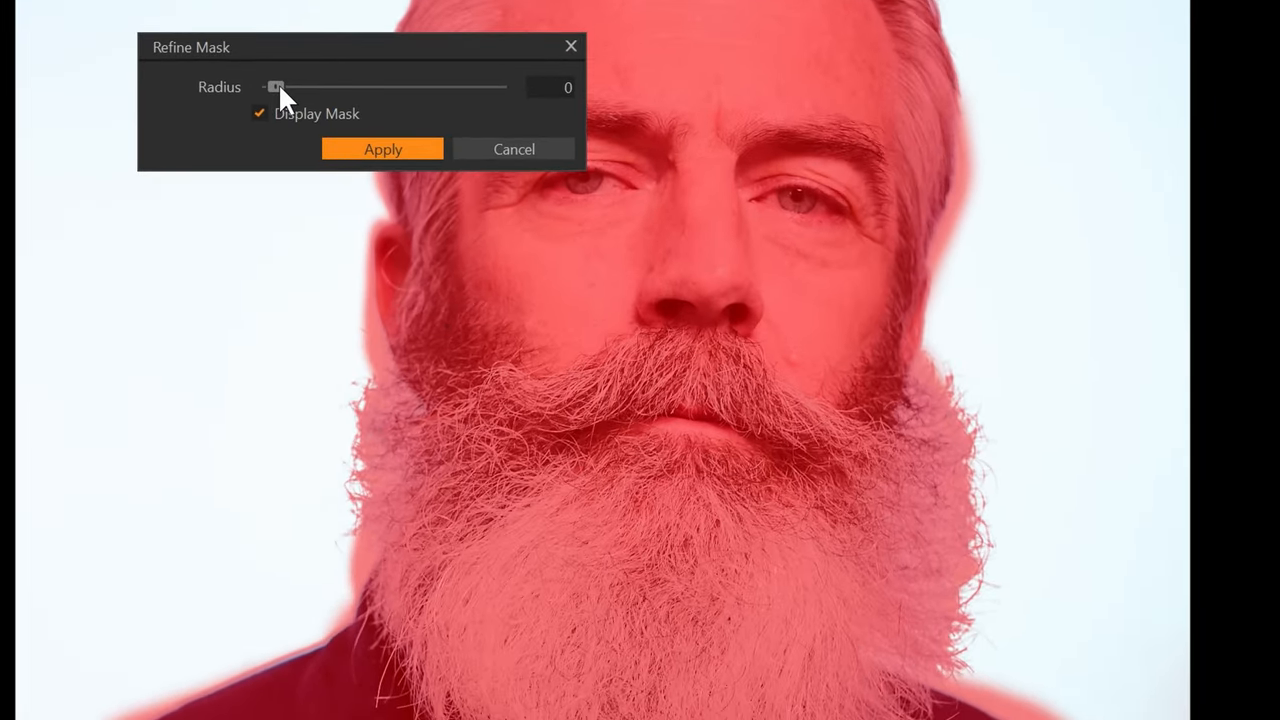
left_click_drag(276, 88, 320, 88)
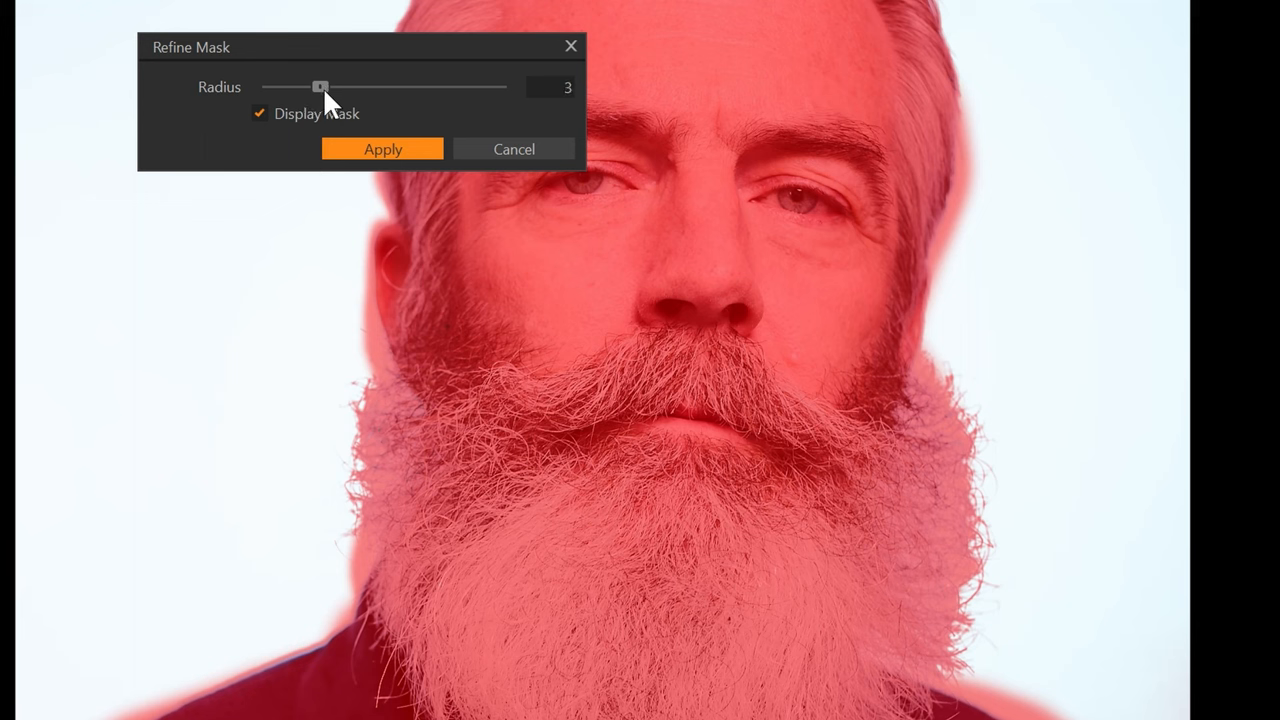
left_click_drag(320, 86, 422, 86)
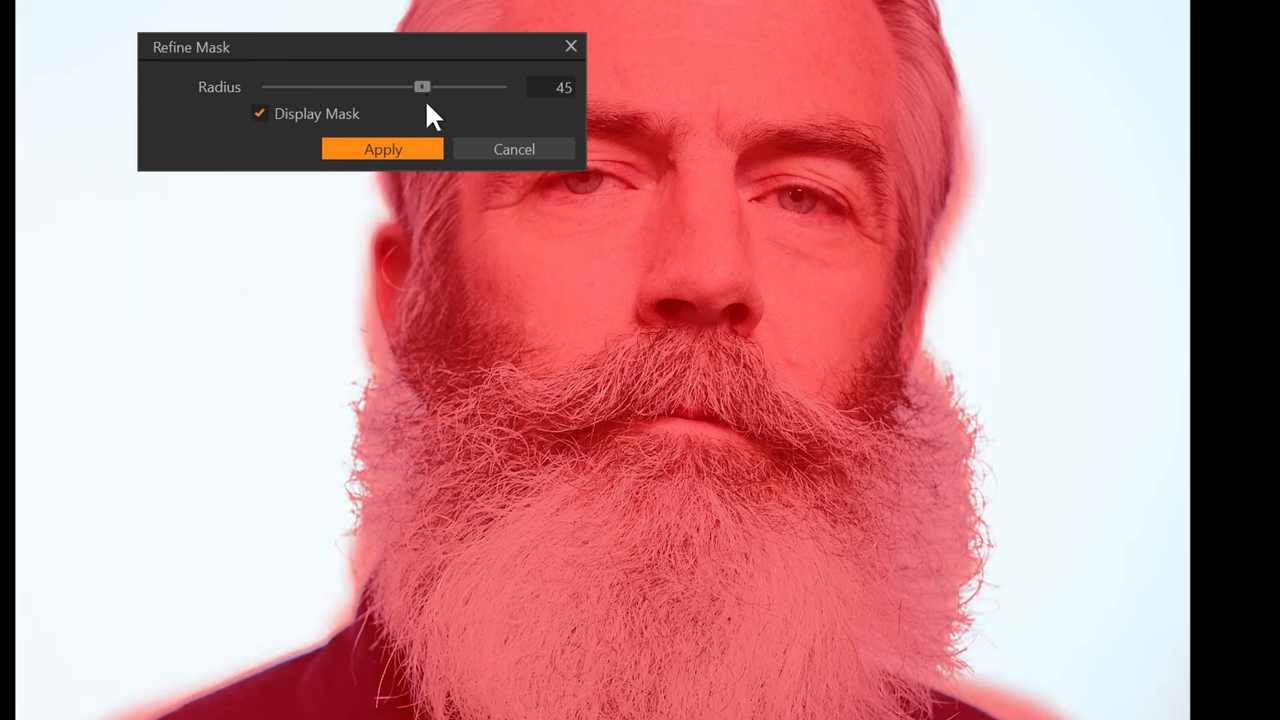
left_click_drag(422, 86, 472, 86)
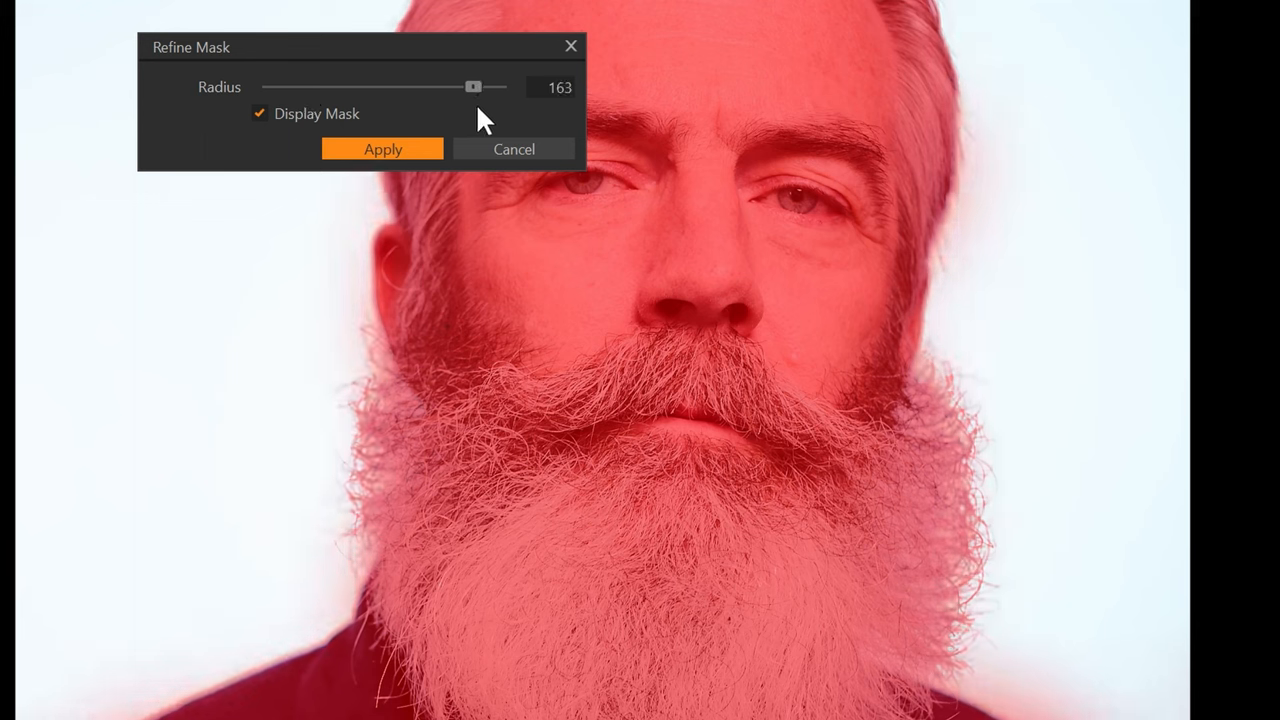
left_click_drag(472, 86, 496, 86)
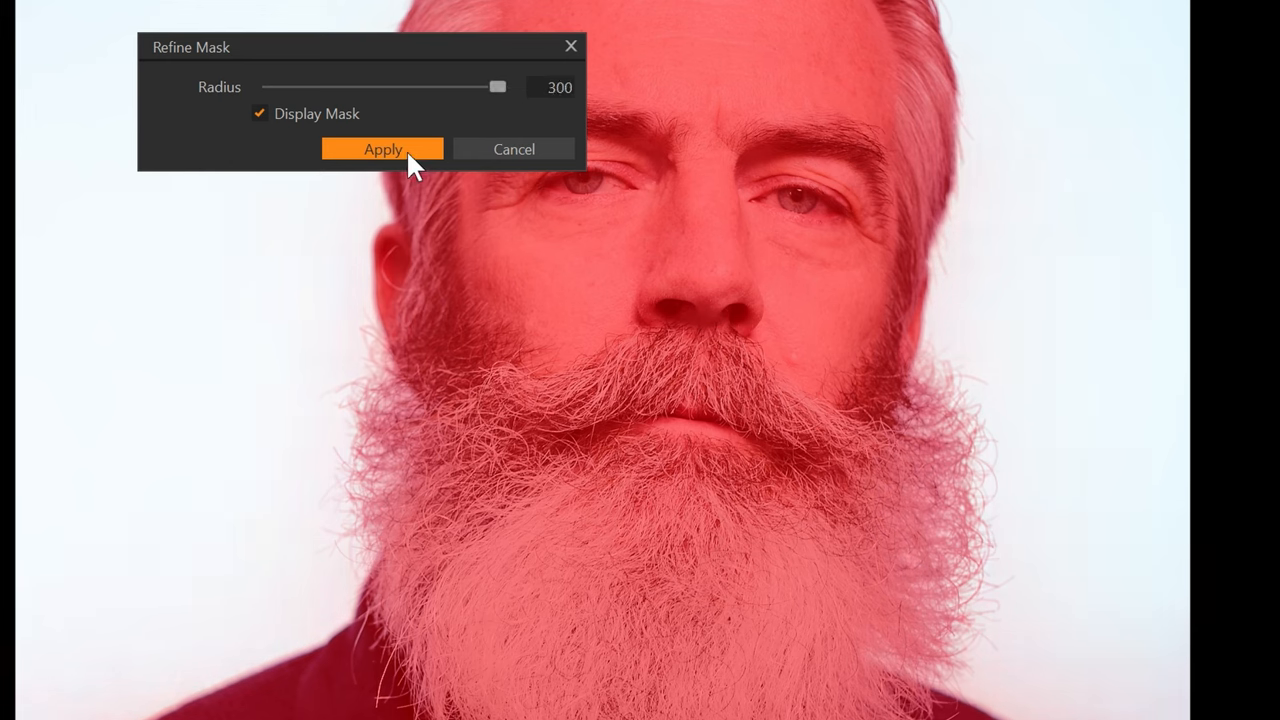
left_click(382, 148)
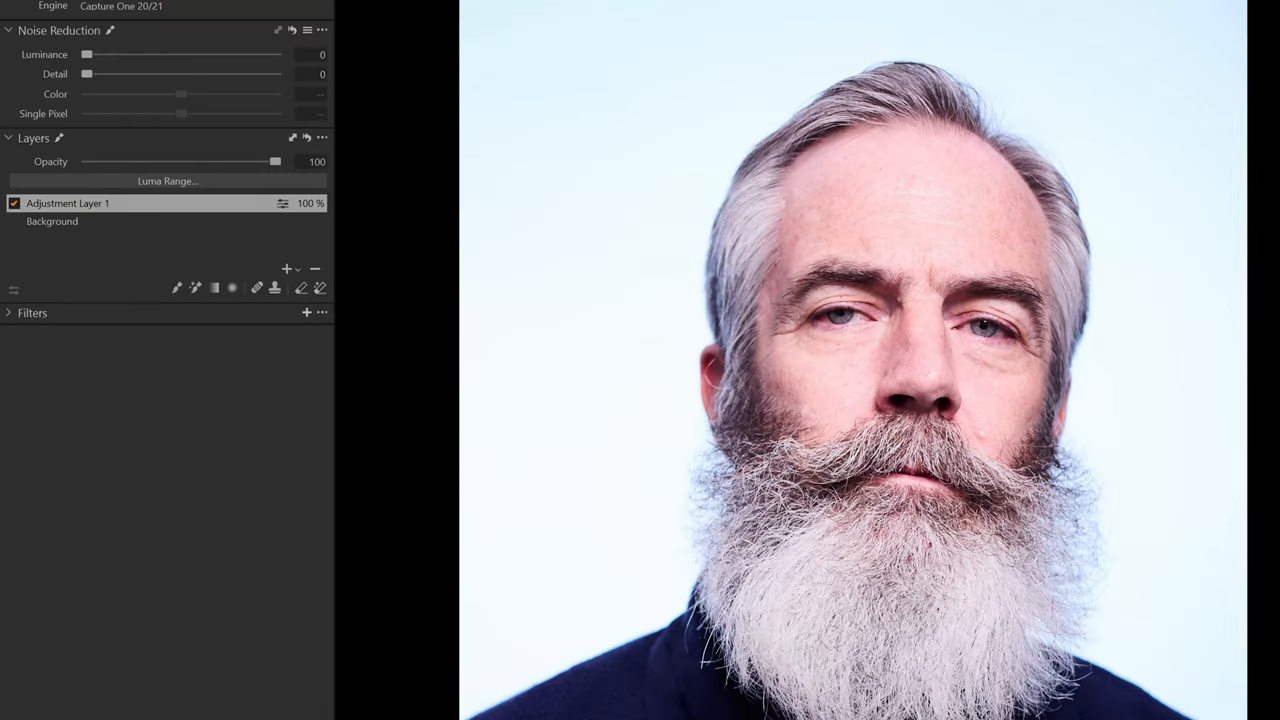
Step: Pull Adjustment Layer 1's exposure down to about -2.01, darkening the masked man
scroll("down", 3)
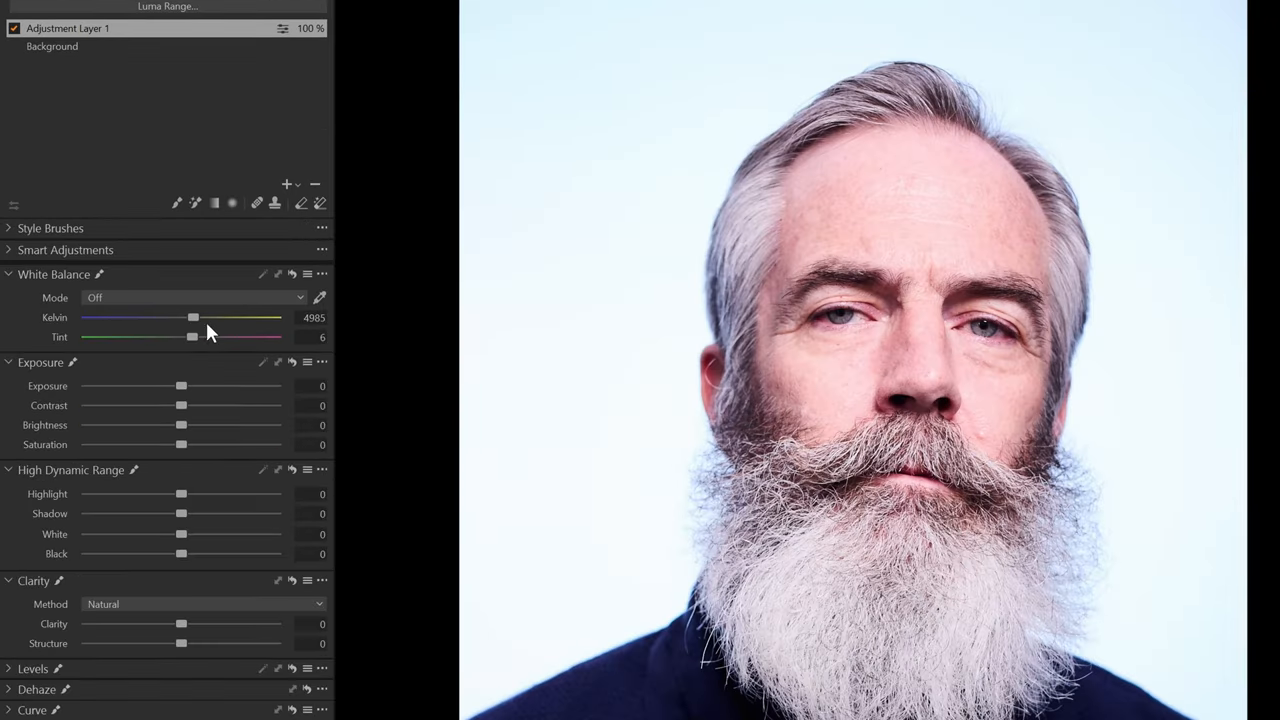
left_click_drag(180, 386, 174, 386)
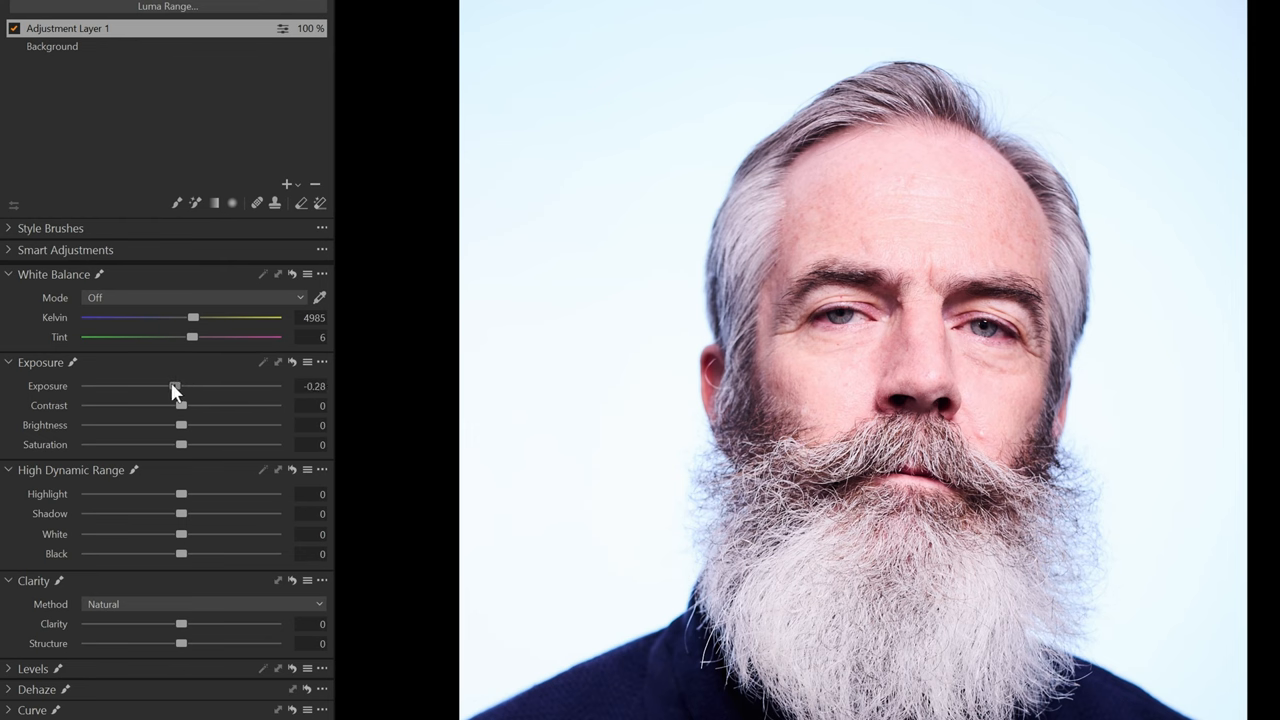
left_click_drag(176, 386, 168, 386)
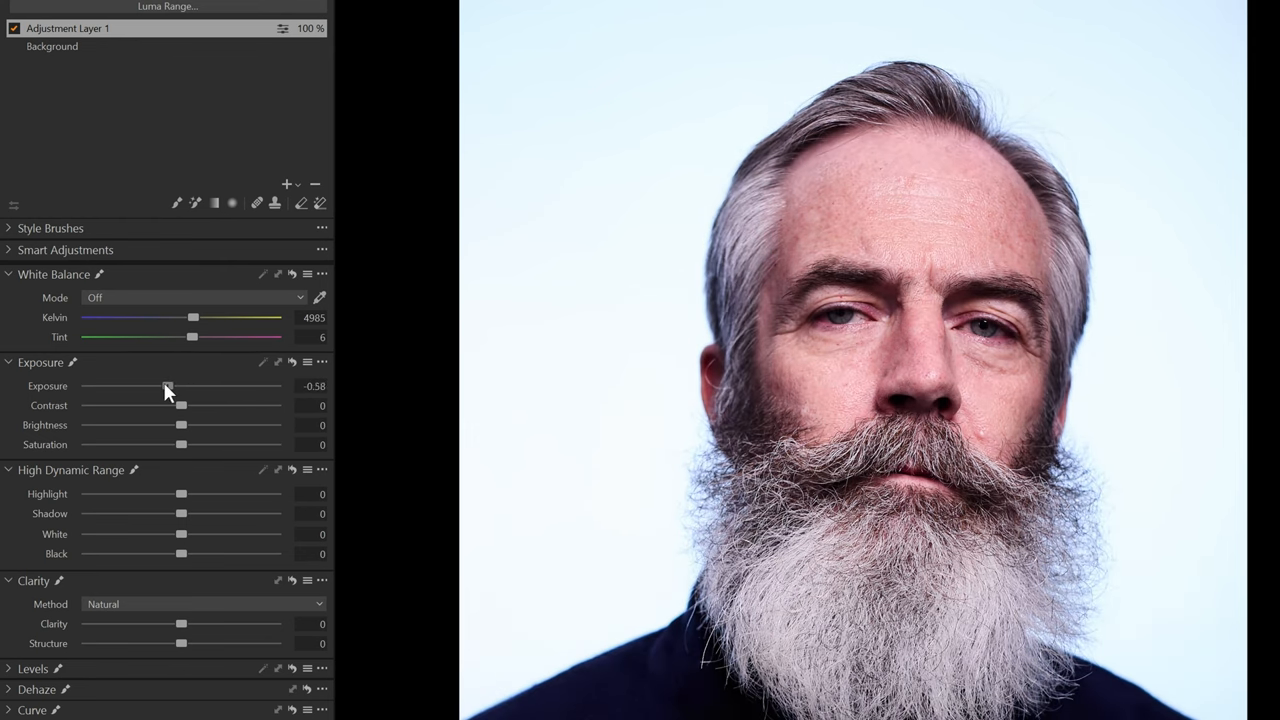
left_click_drag(168, 386, 136, 386)
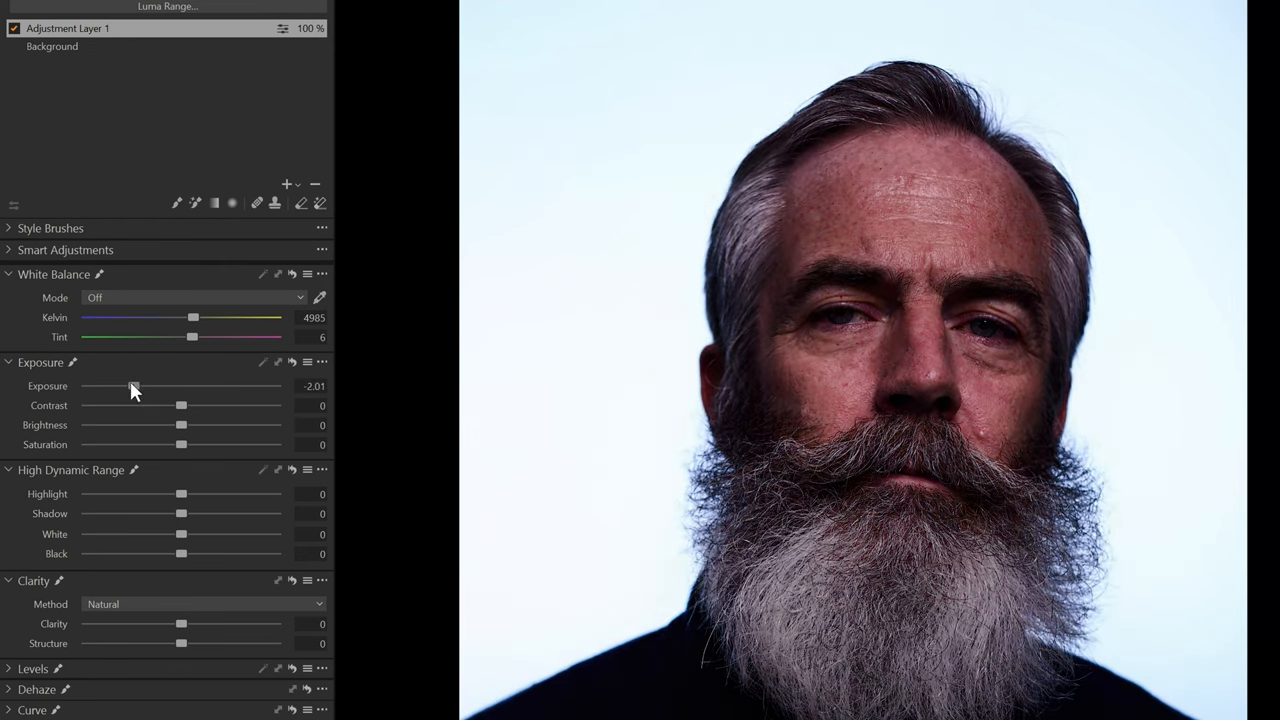